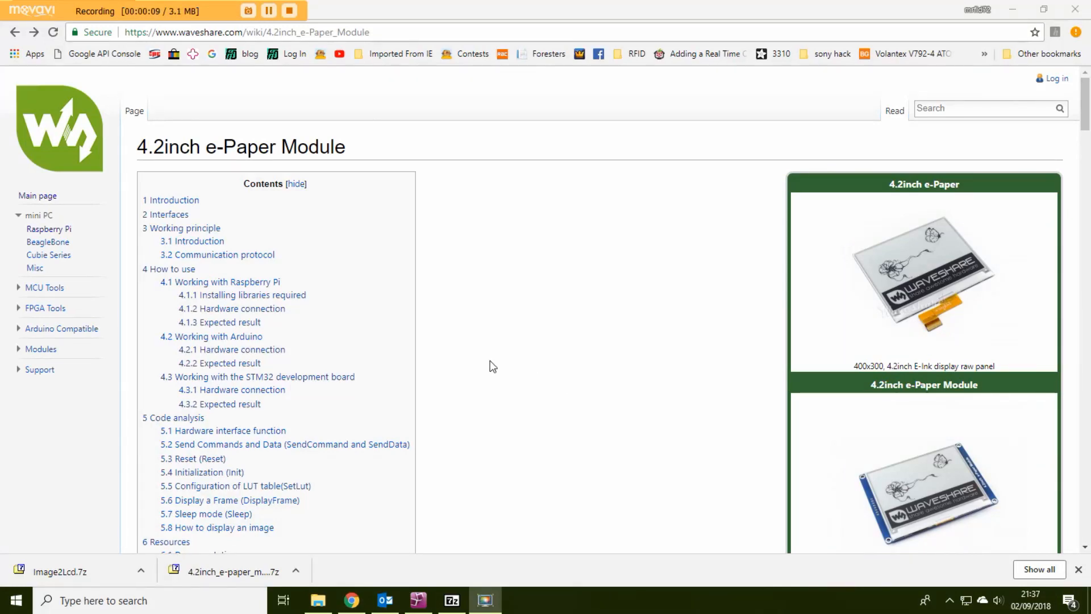
Scroll down through the page content and back up slightly
scroll("down", 3)
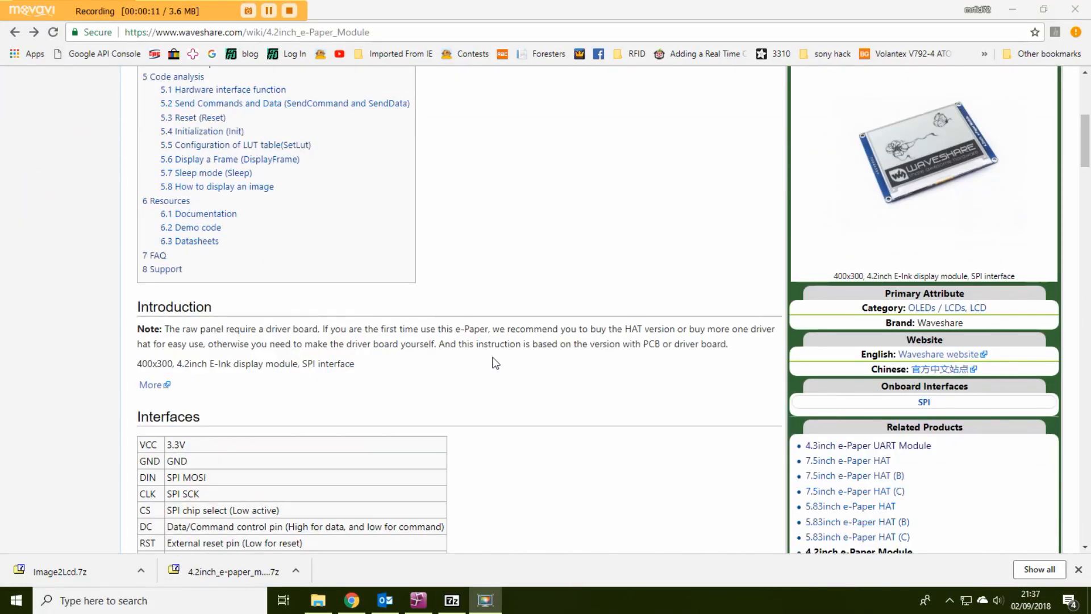
scroll("down", 3)
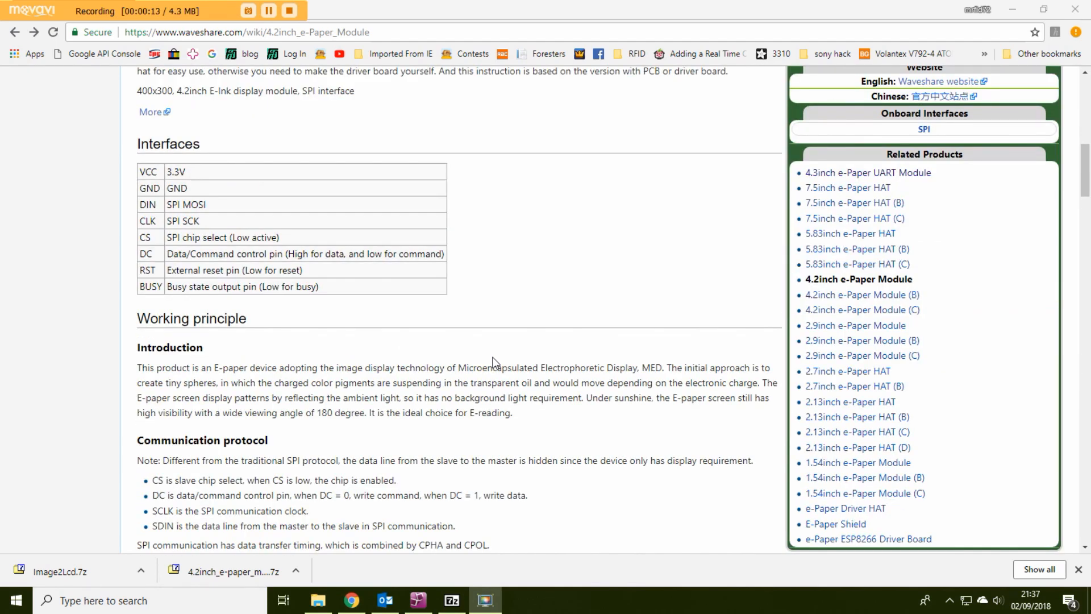
scroll("down", 3)
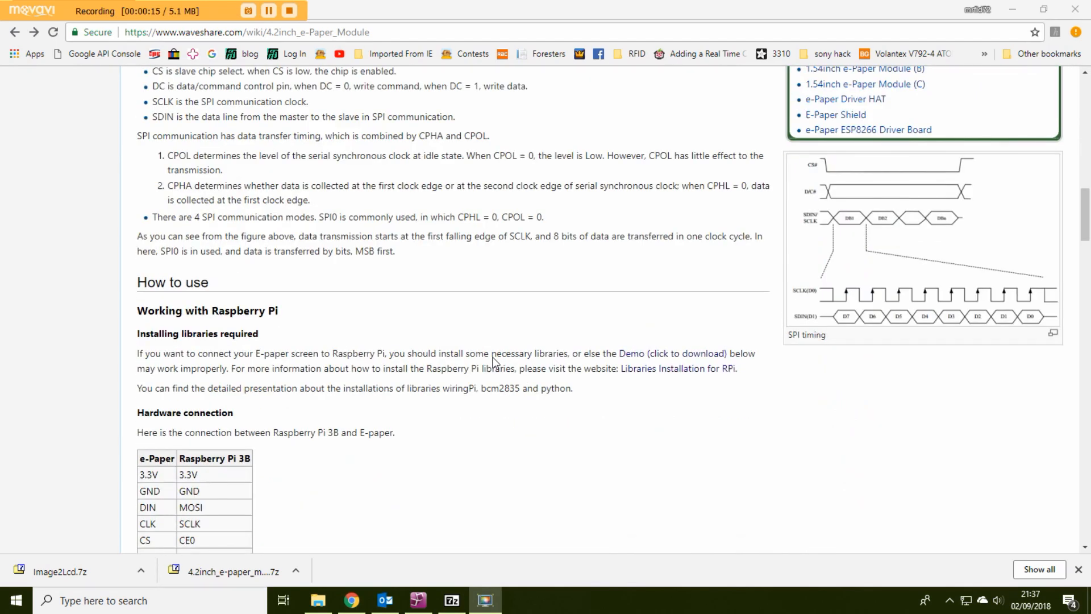
scroll("down", 3)
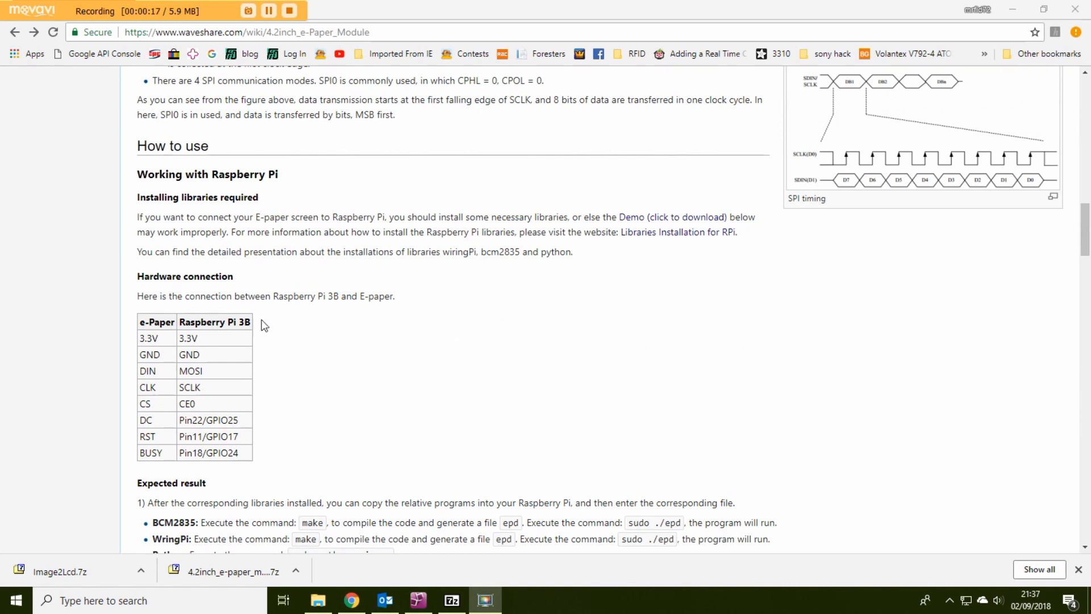
mouse_move(322, 384)
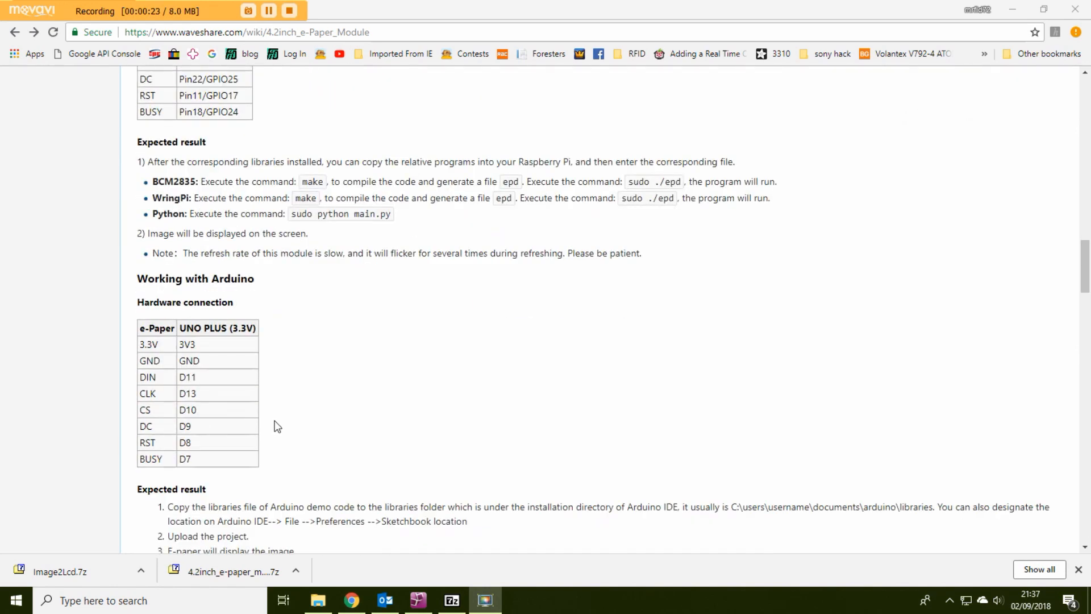
scroll("down", 3)
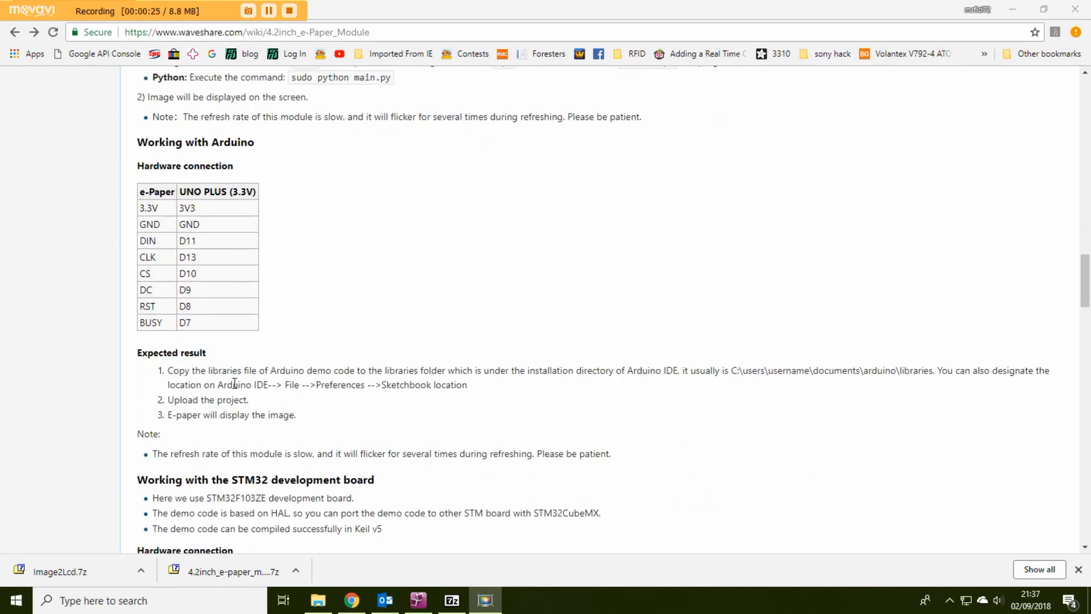
scroll("down", 3)
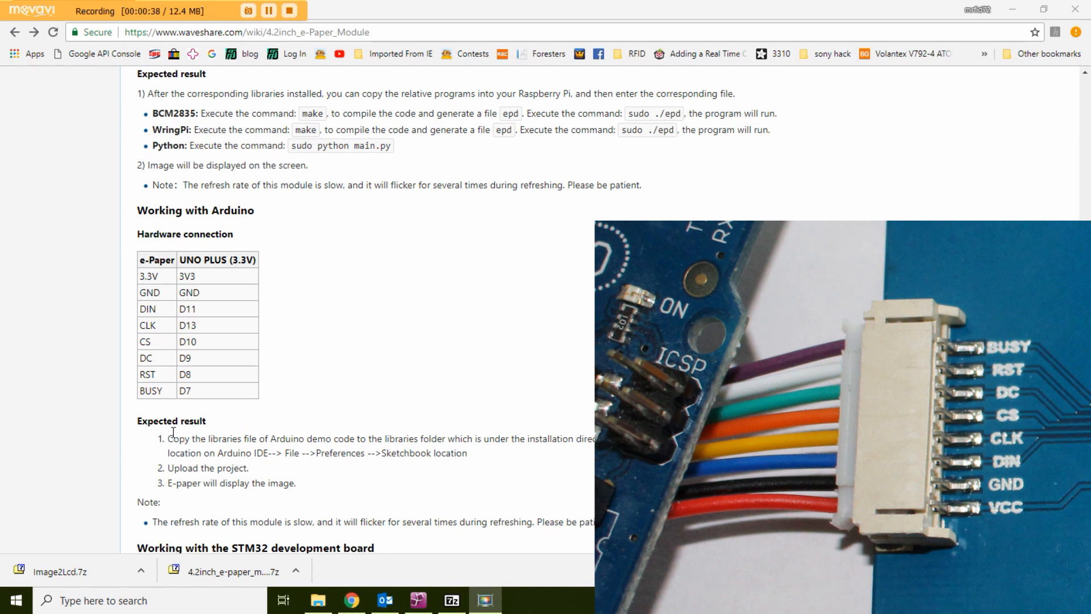
mouse_move(261, 463)
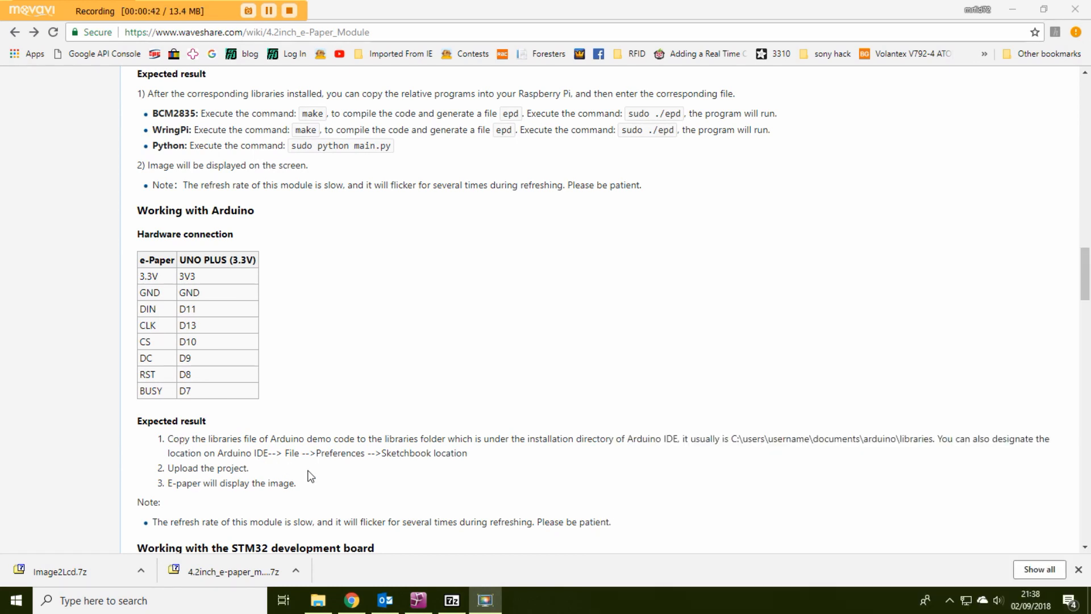
scroll("down", 3)
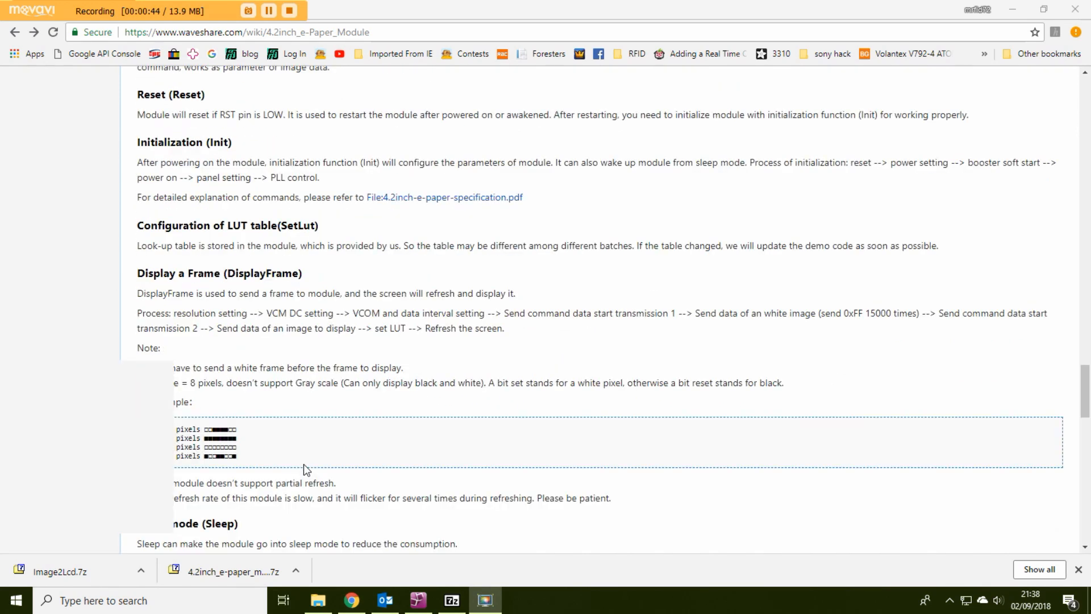
scroll("down", 3)
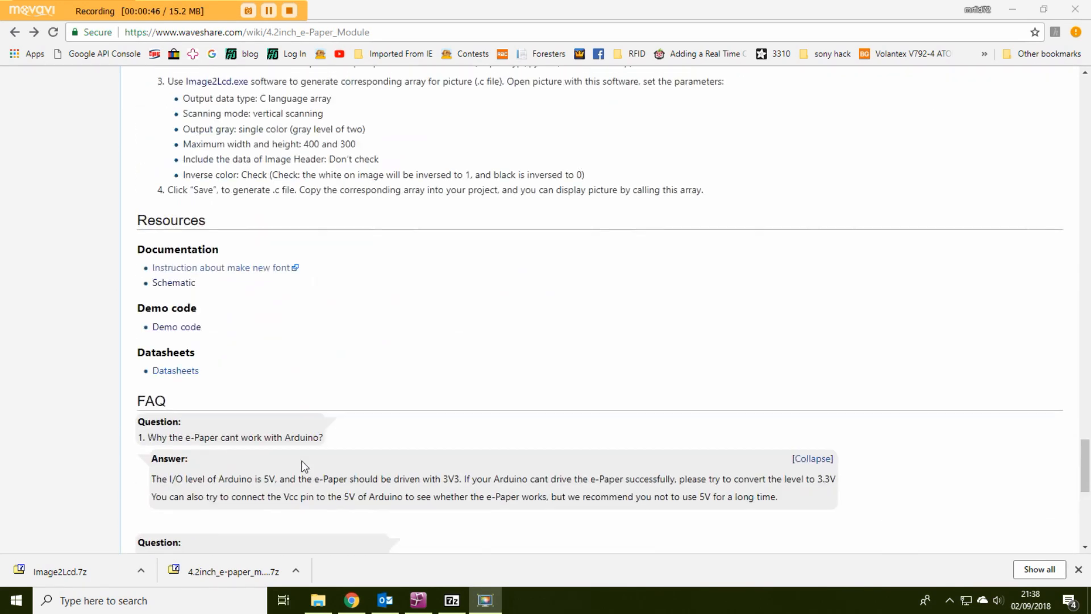
mouse_move(177, 328)
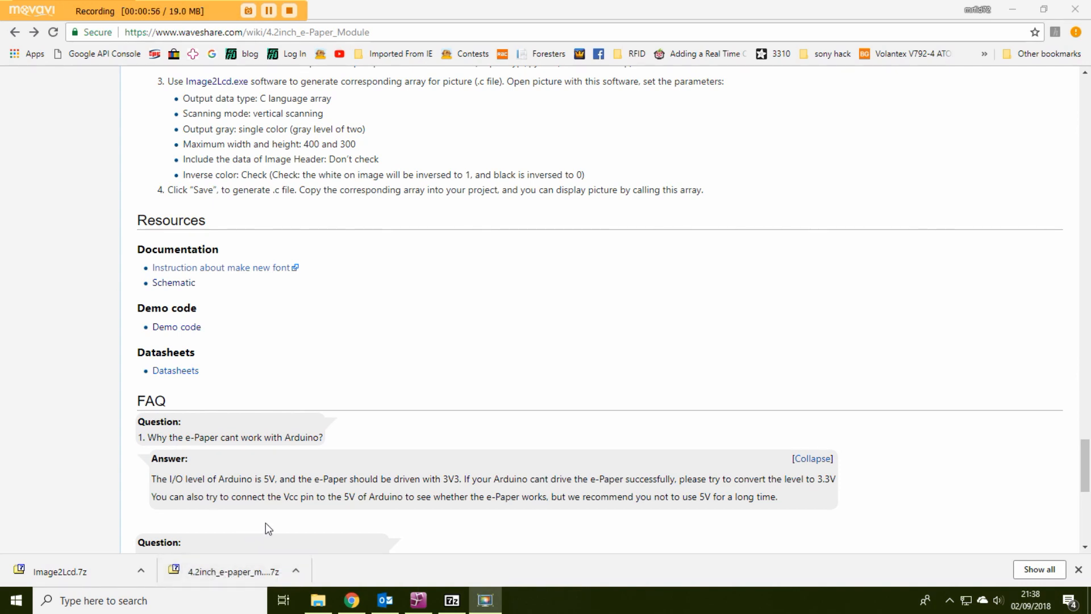
scroll("up", 3)
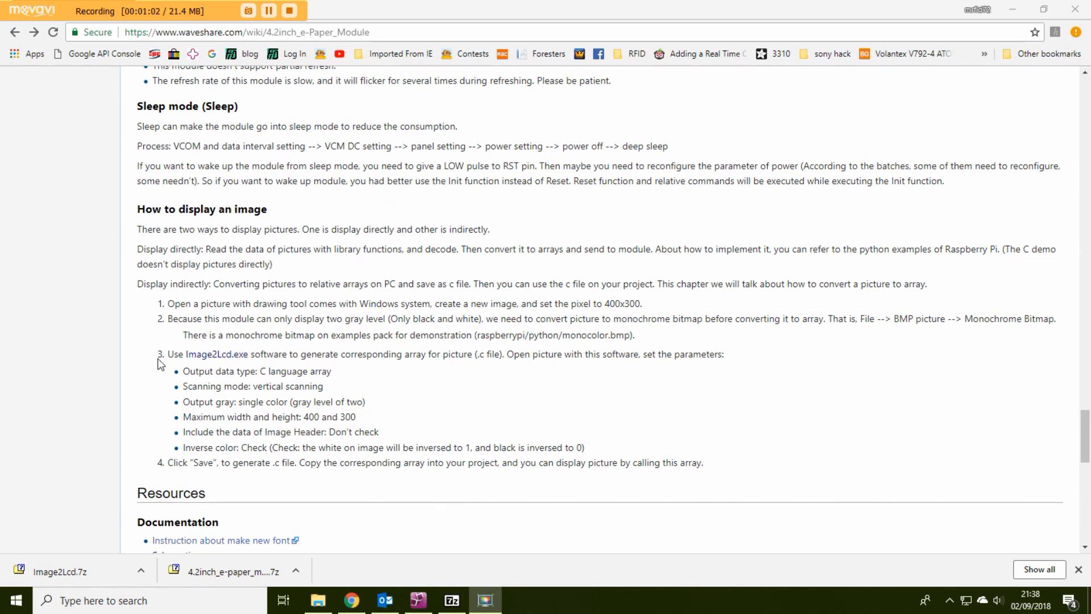
mouse_move(216, 354)
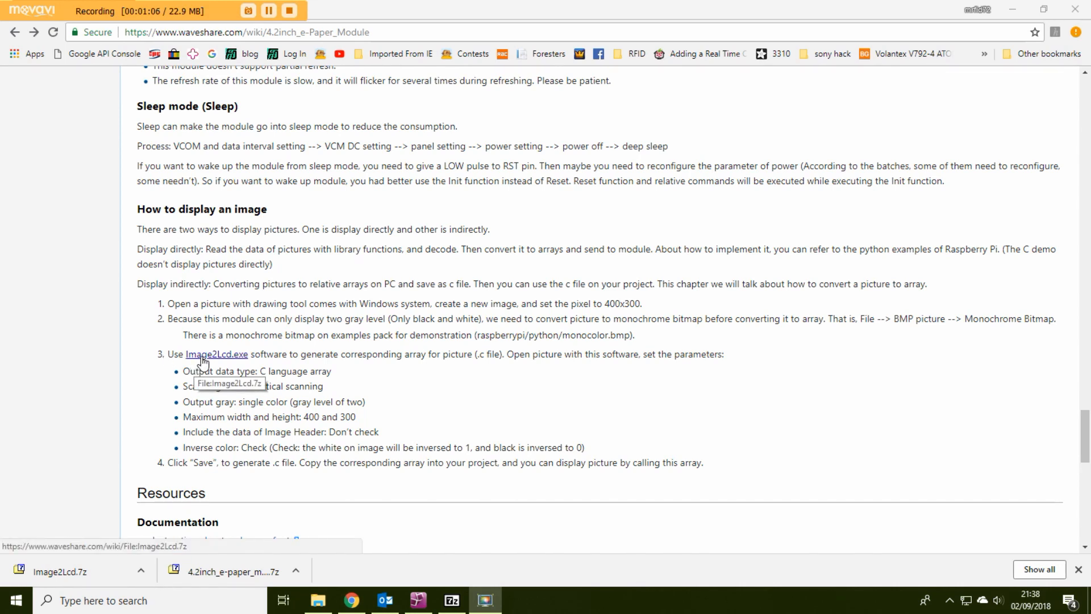
mouse_move(207, 367)
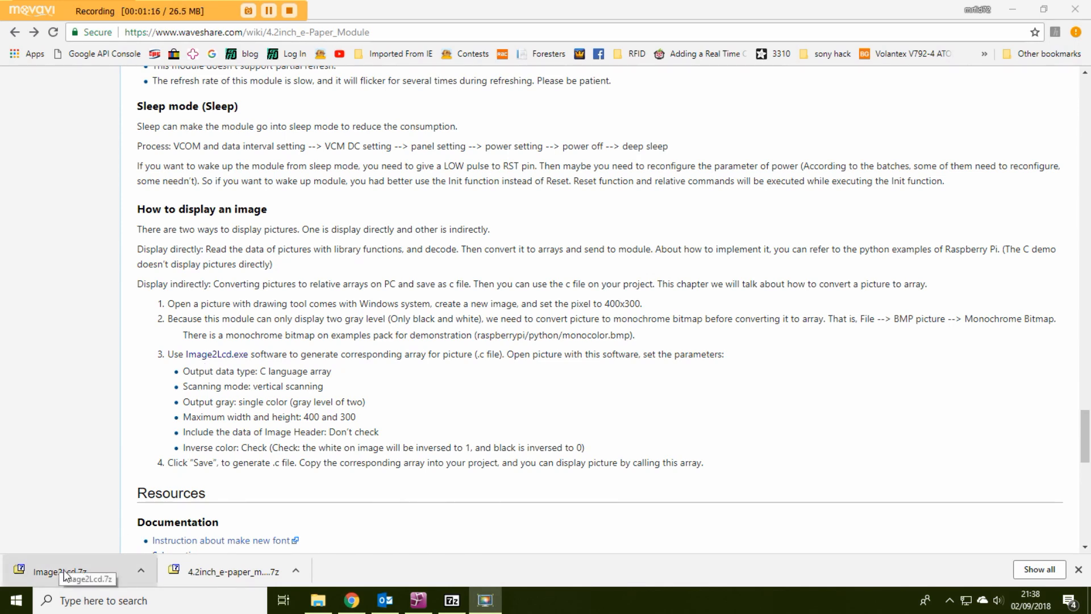
mouse_move(428, 505)
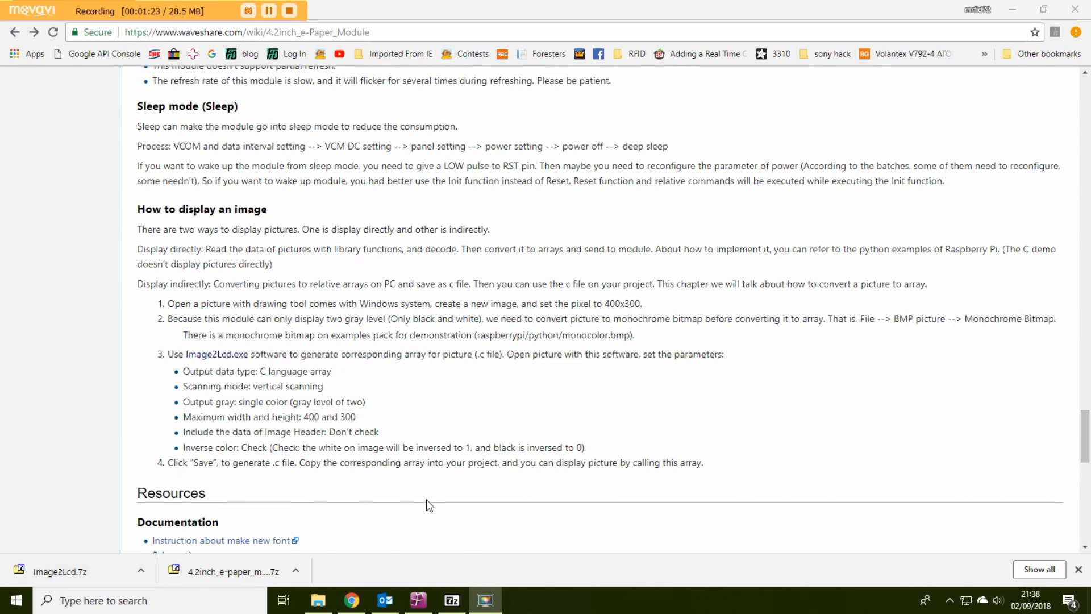
mouse_move(320, 600)
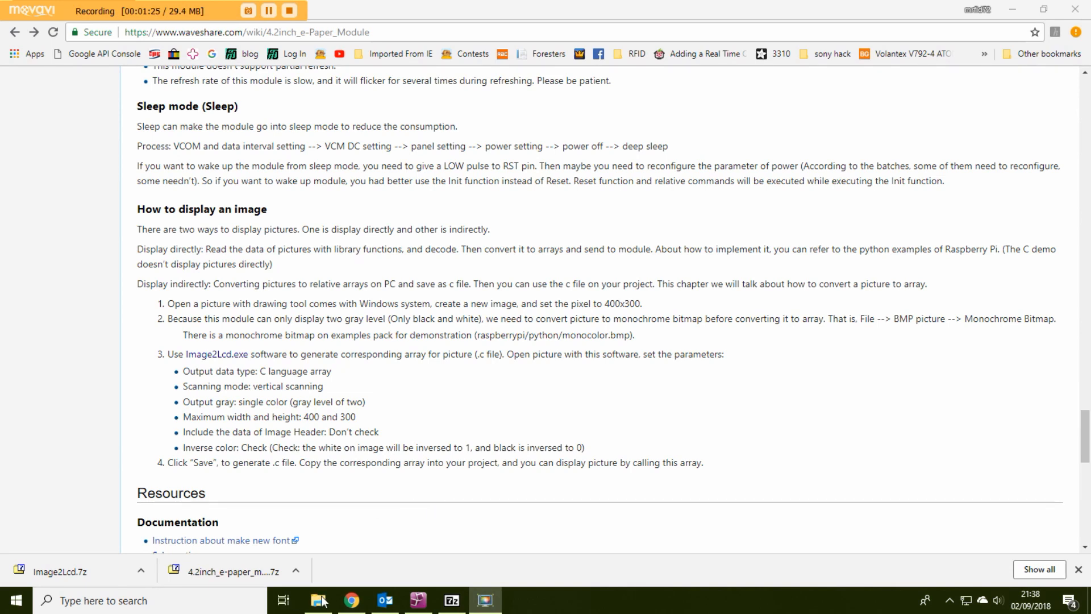
From the Downloads folder, open 4.2inch_e-paper_module_code.7z in 7-Zip to show its folders
left_click(318, 600)
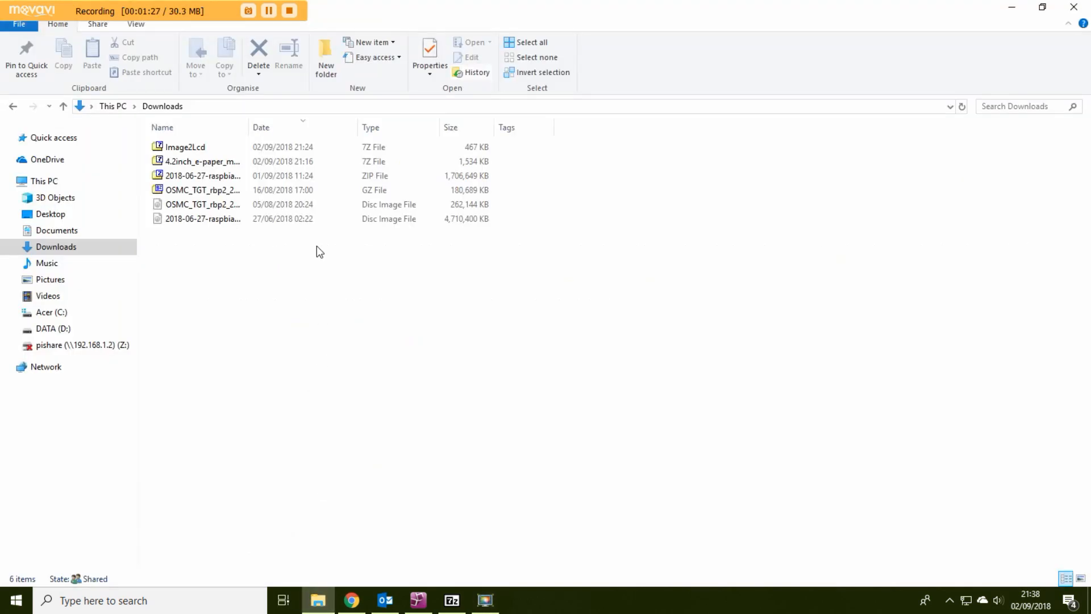
left_click(185, 147)
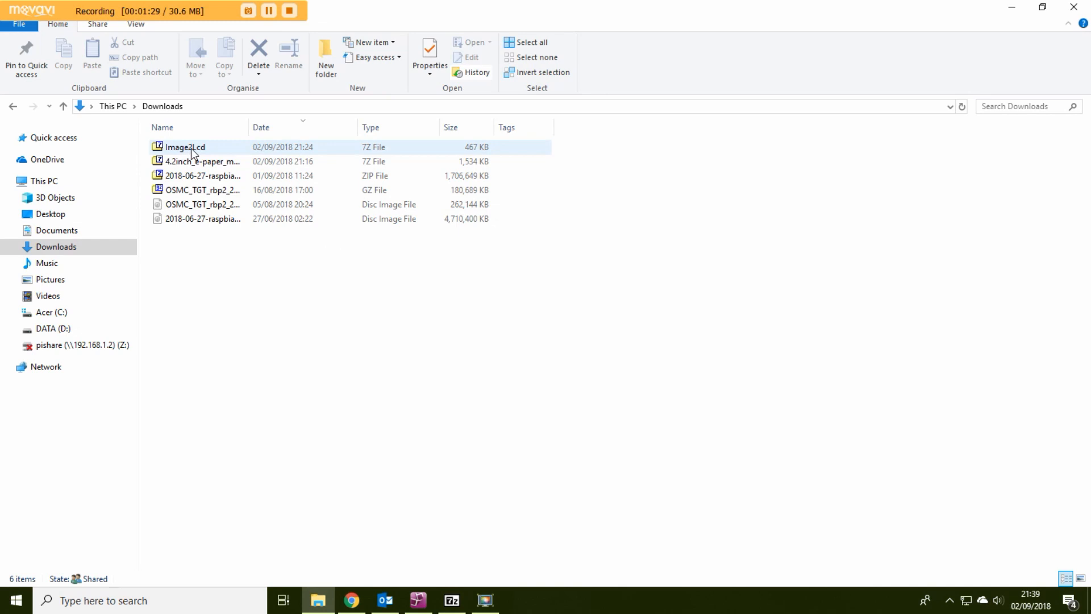
left_click(204, 176)
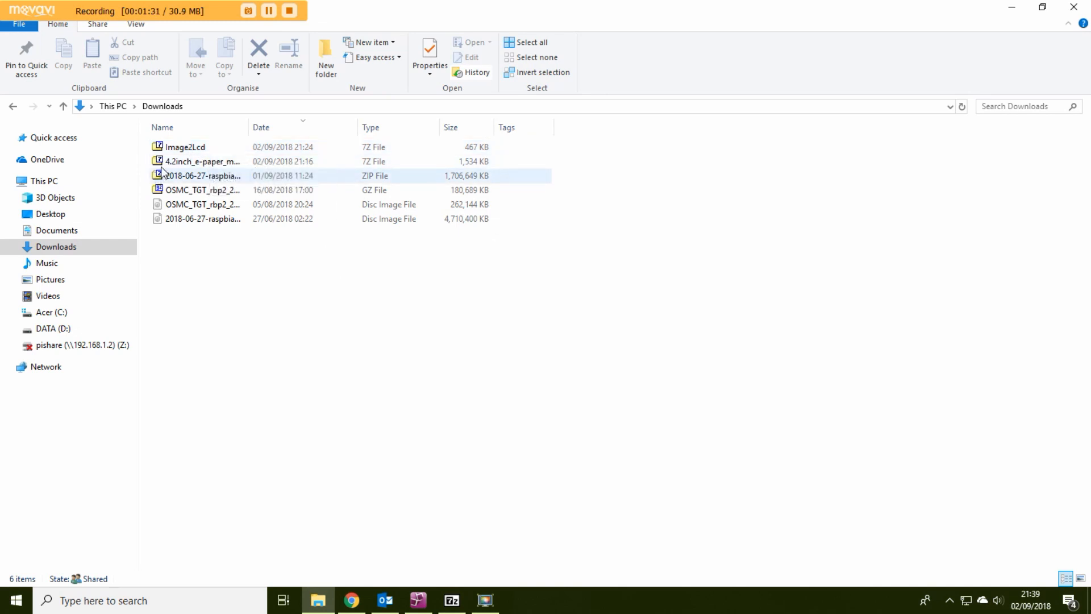
mouse_move(201, 162)
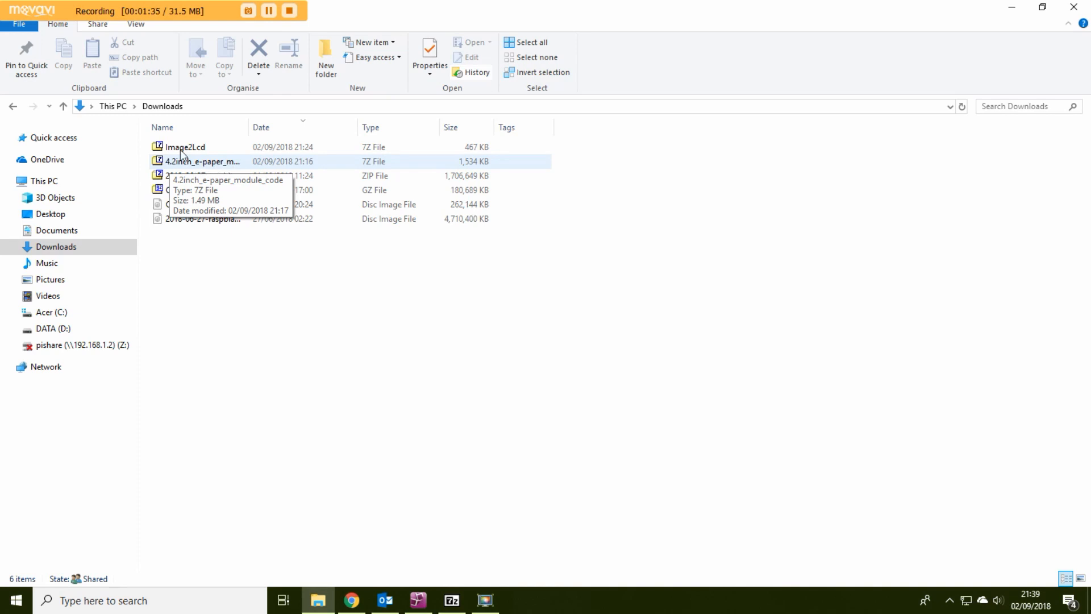
left_click(204, 162)
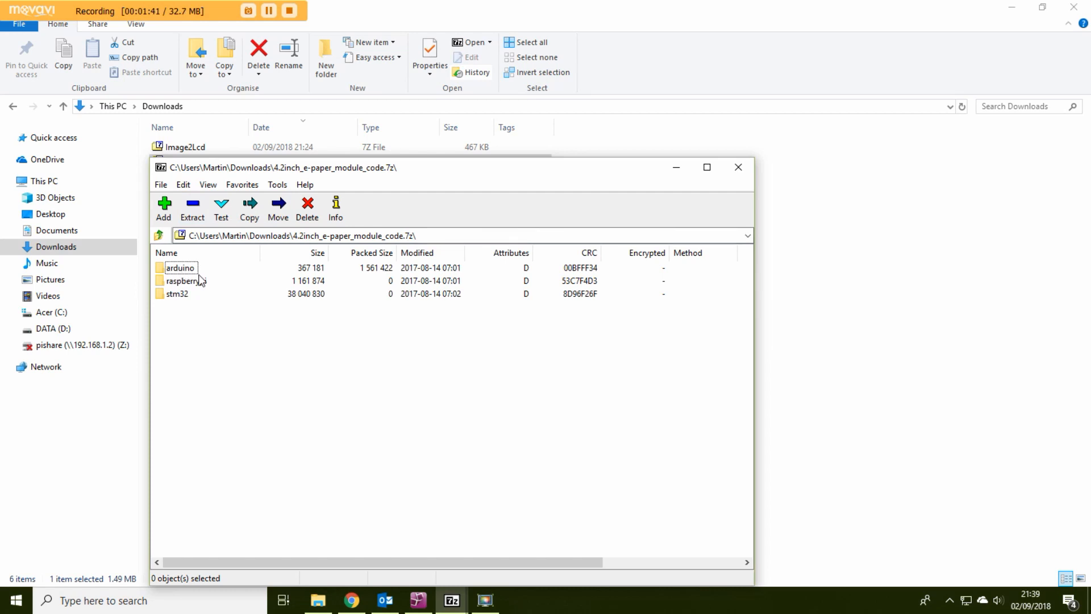
mouse_move(186, 301)
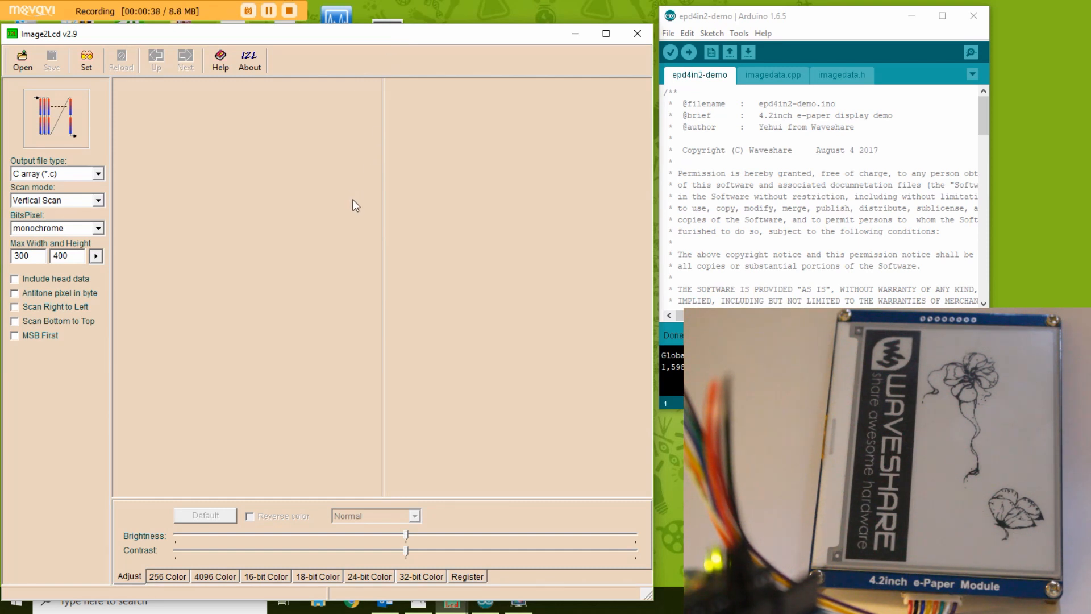
mouse_move(235, 229)
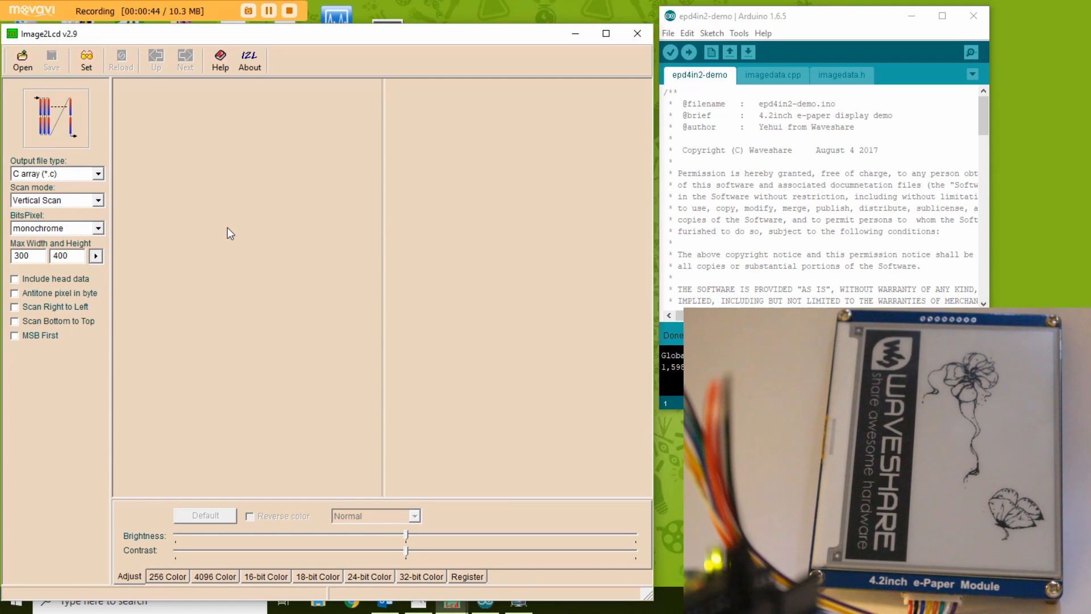
mouse_move(221, 200)
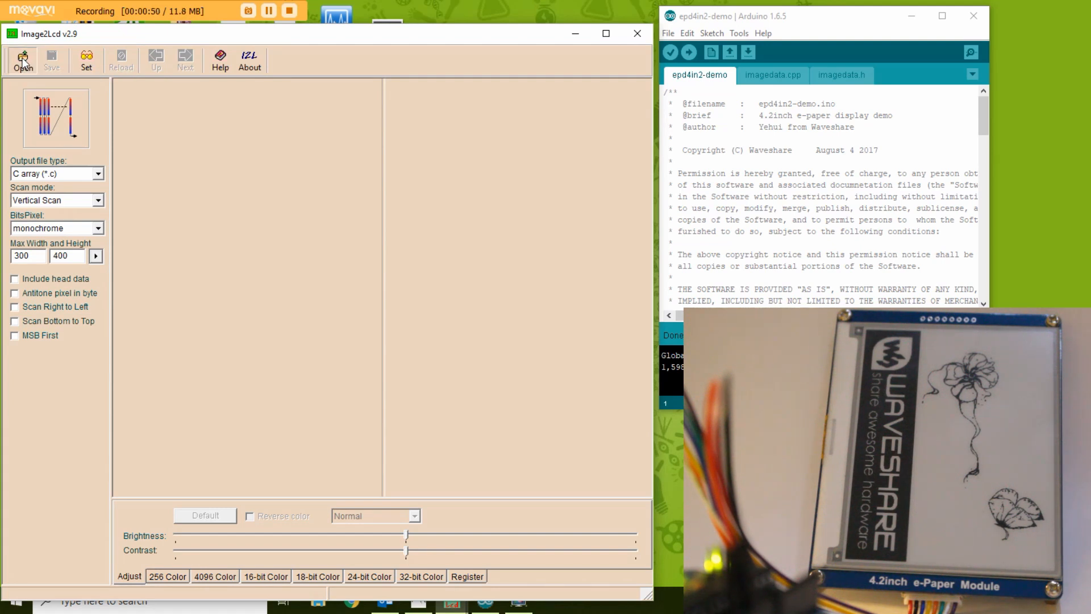
Load portrait photo IMG_9696 into Image2Lcd, giving a 300×399 monochrome preview
left_click(22, 59)
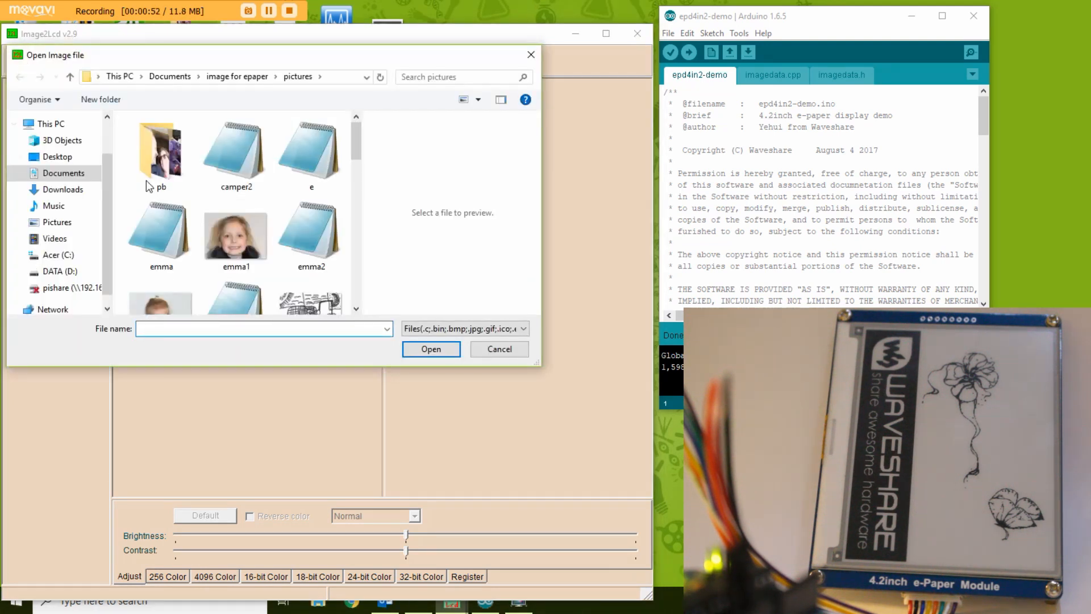
scroll("down", 3)
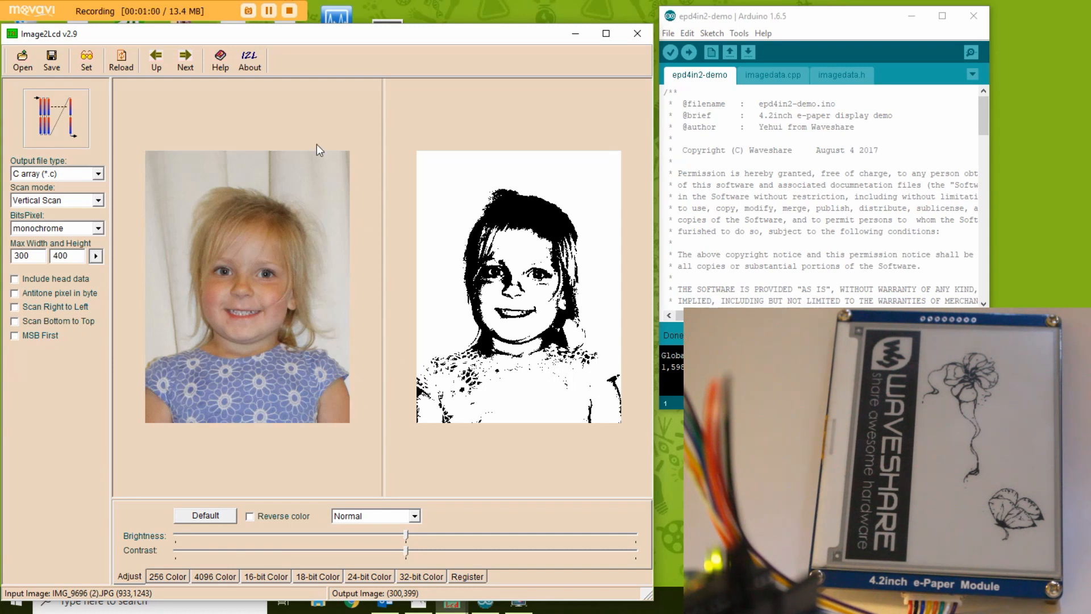
mouse_move(102, 230)
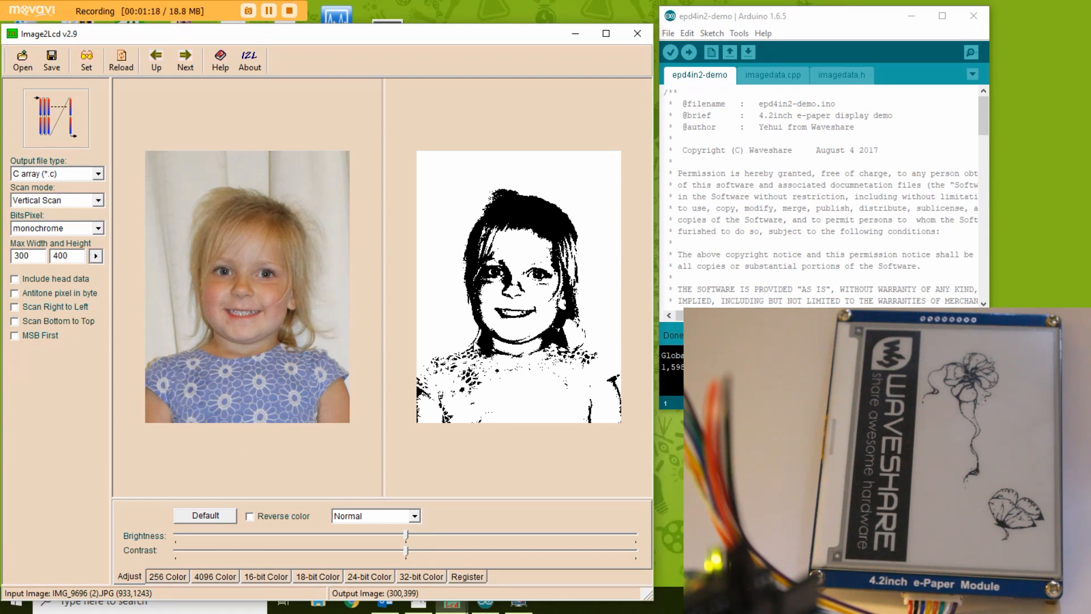
mouse_move(305, 490)
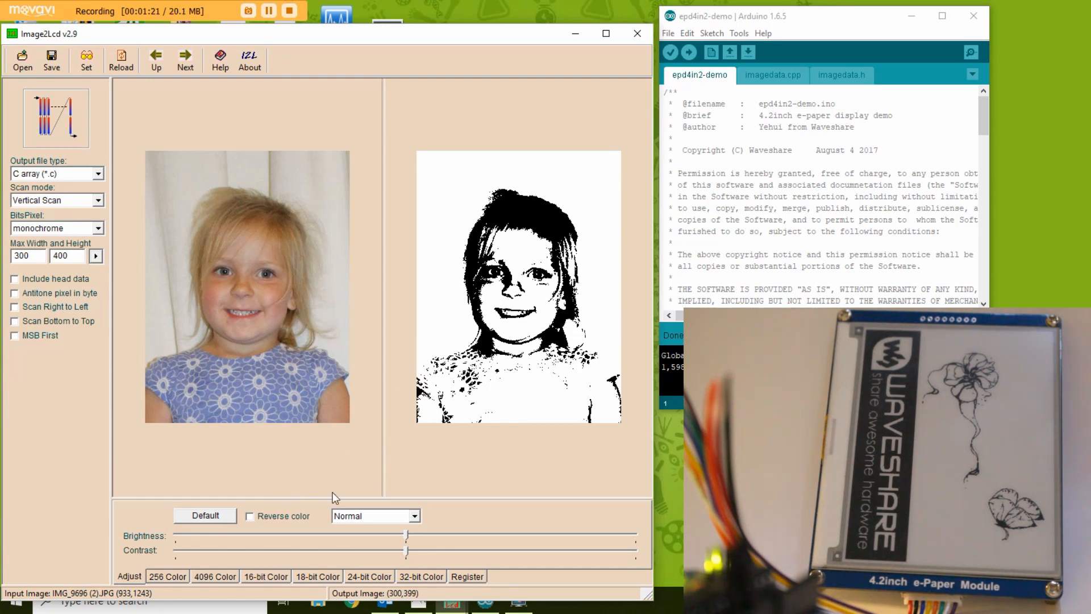
Enable Reverse color and nudge the Brightness slider for the portrait's monochrome output
left_click(250, 517)
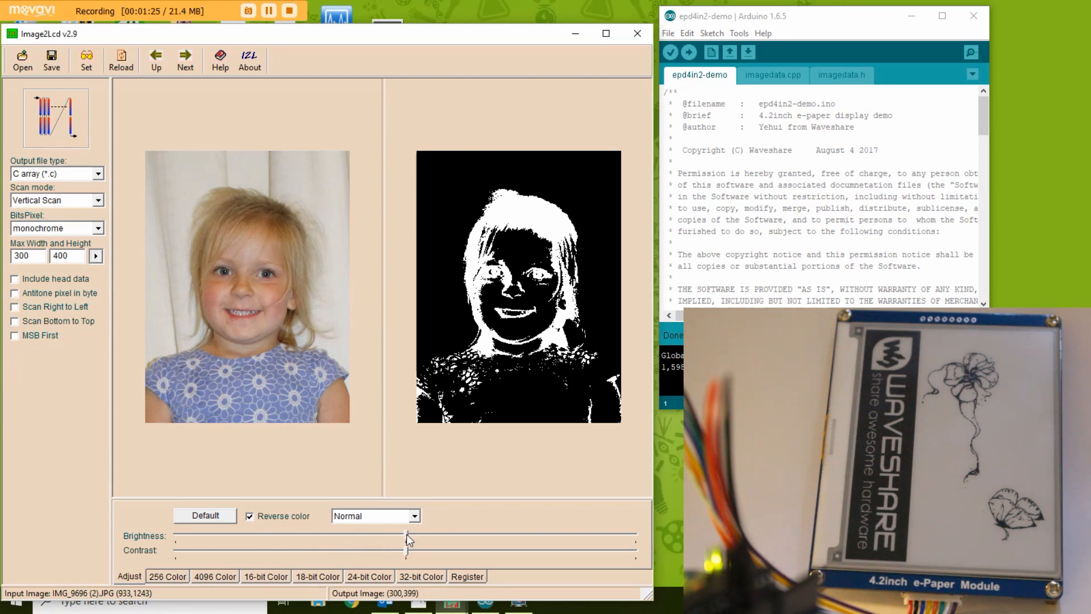
left_click_drag(407, 539, 415, 540)
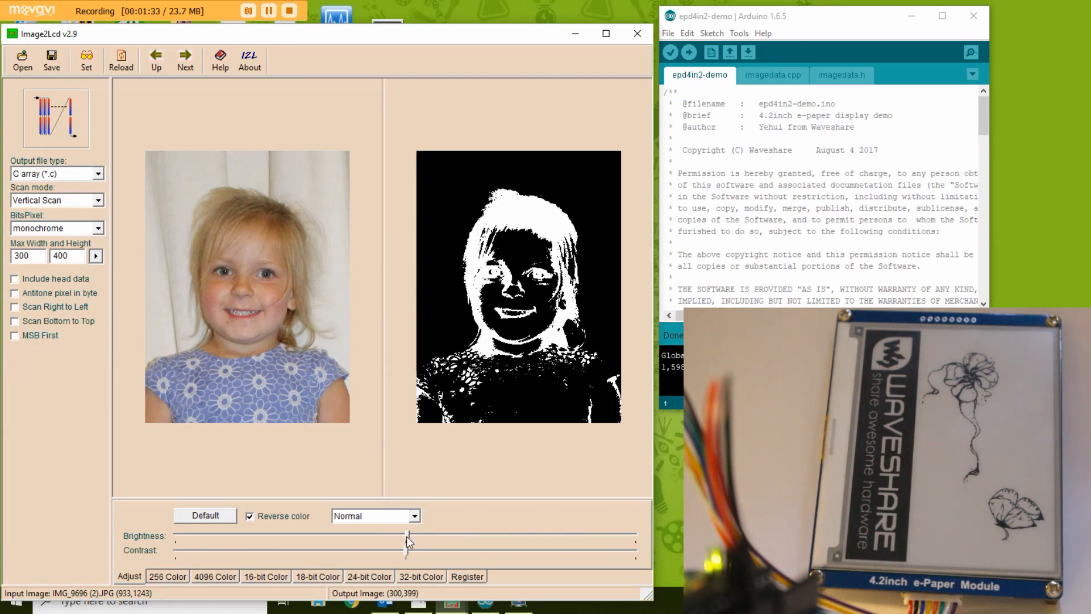
left_click_drag(407, 540, 412, 541)
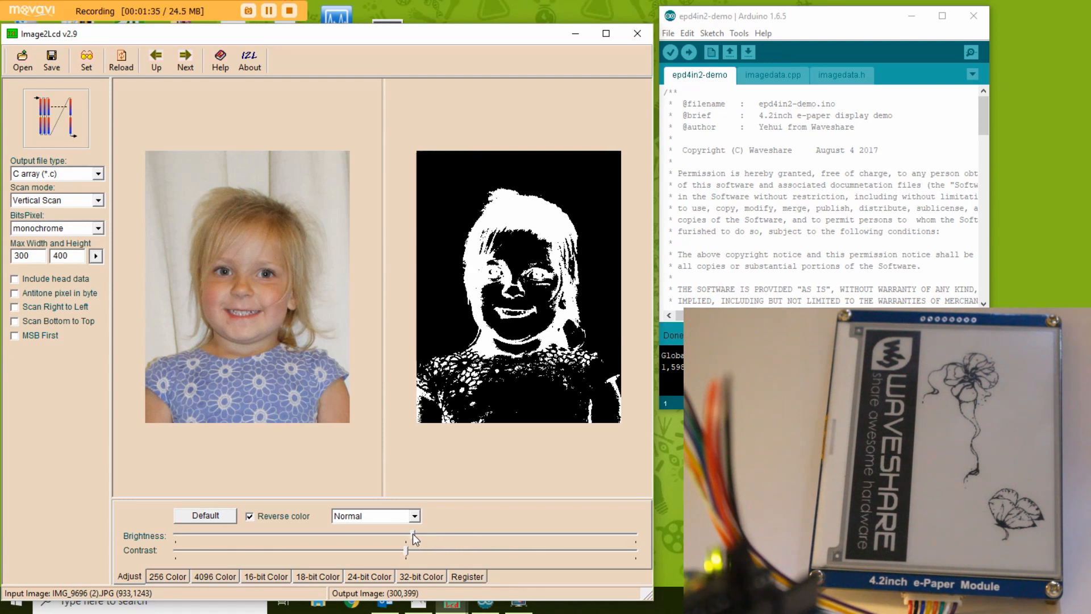
left_click_drag(415, 536, 406, 537)
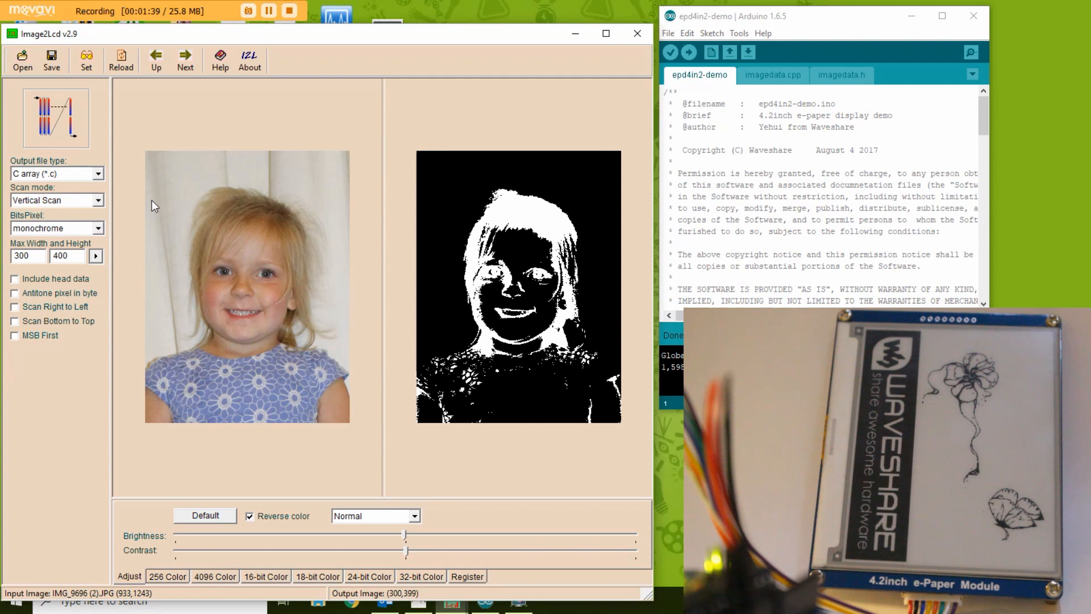
mouse_move(51, 59)
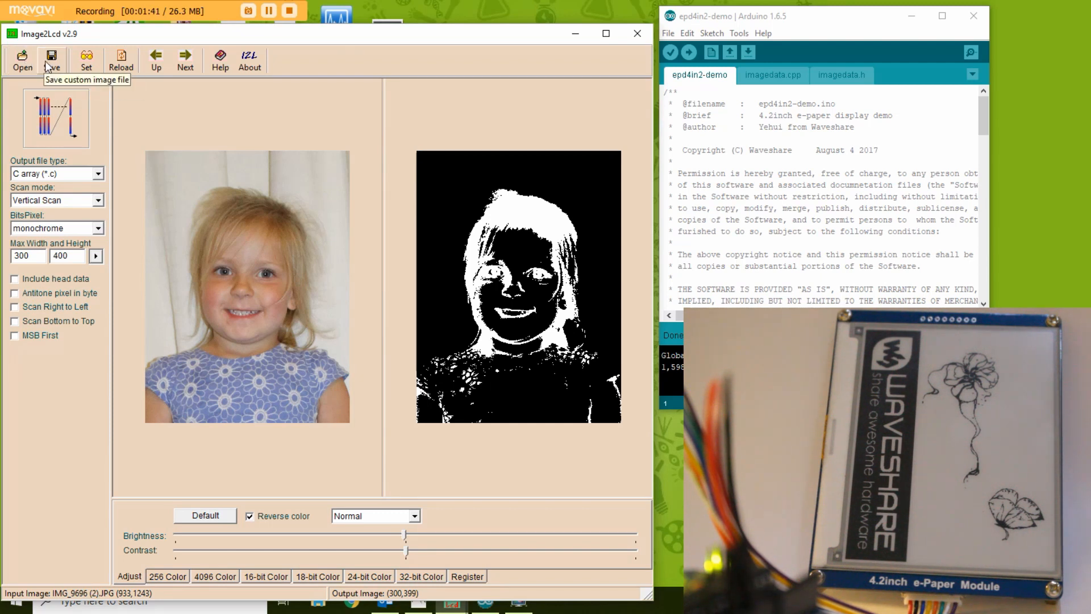
Save the inverted portrait over the existing e.c file, confirming the overwrite
left_click(51, 59)
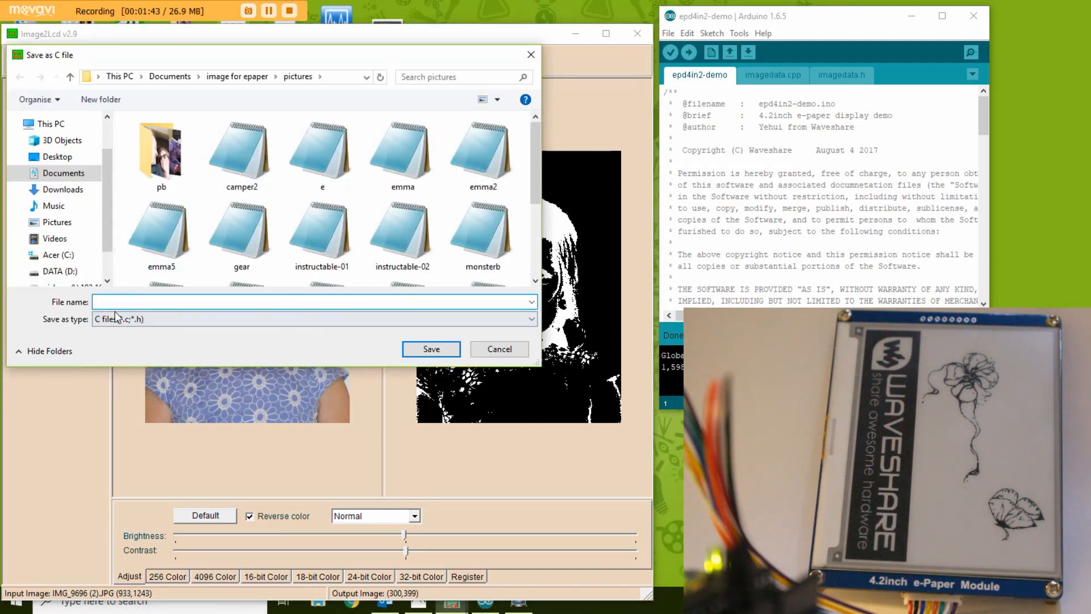
left_click(431, 349)
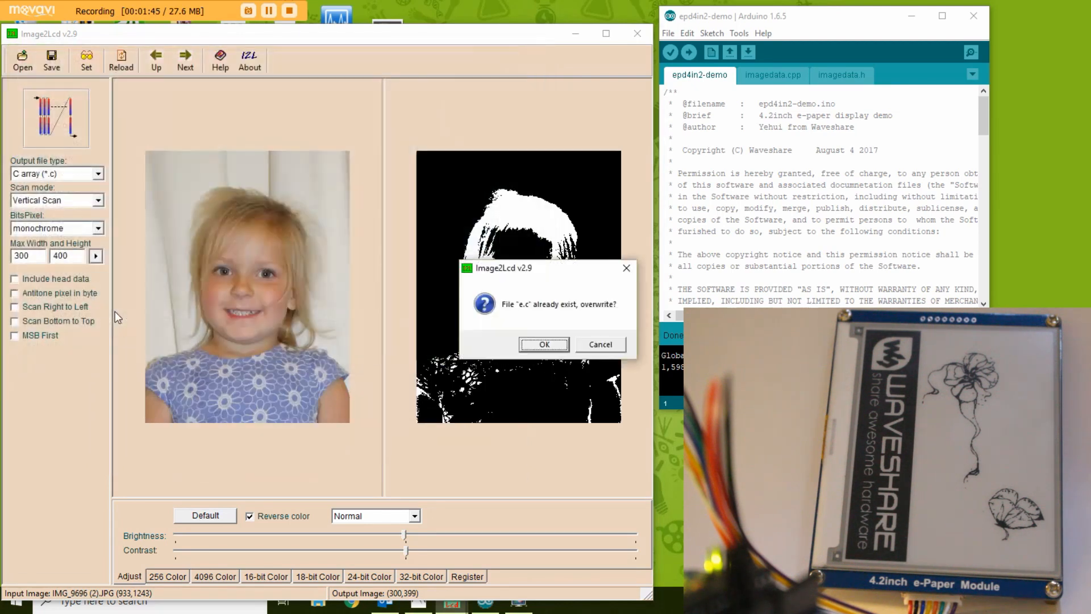
left_click(544, 345)
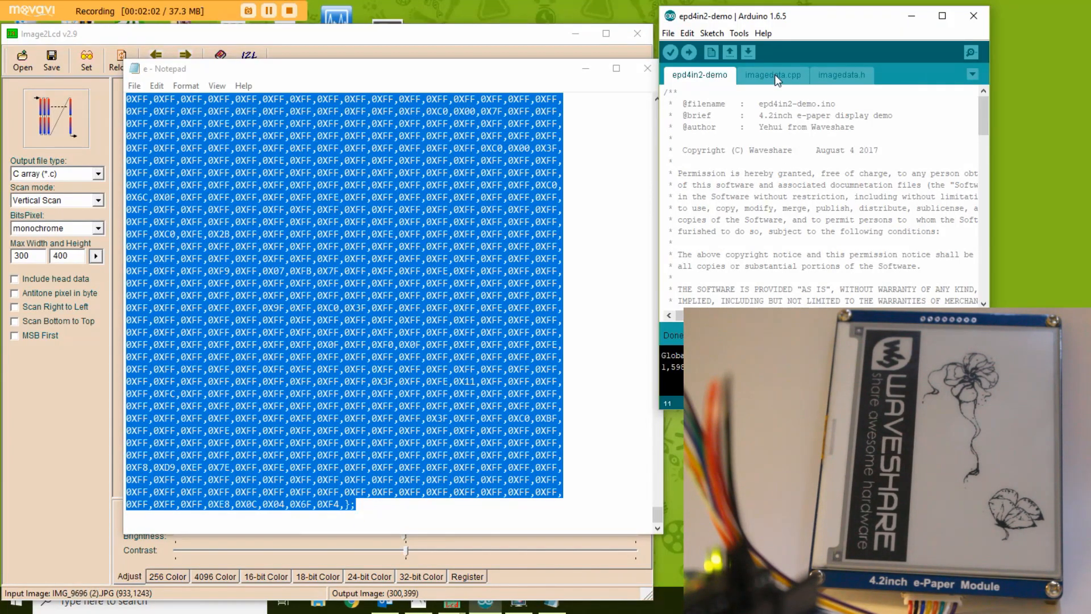
Go to imagedata.cpp and swap the butterfly array bytes for the portrait's e.c array
left_click(772, 75)
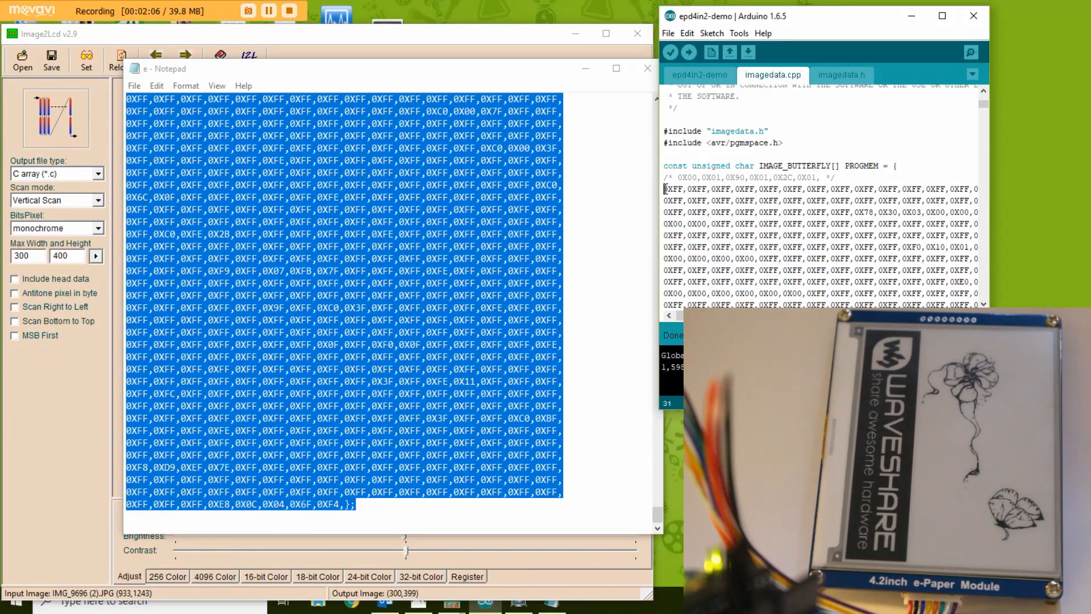
scroll("down", 3)
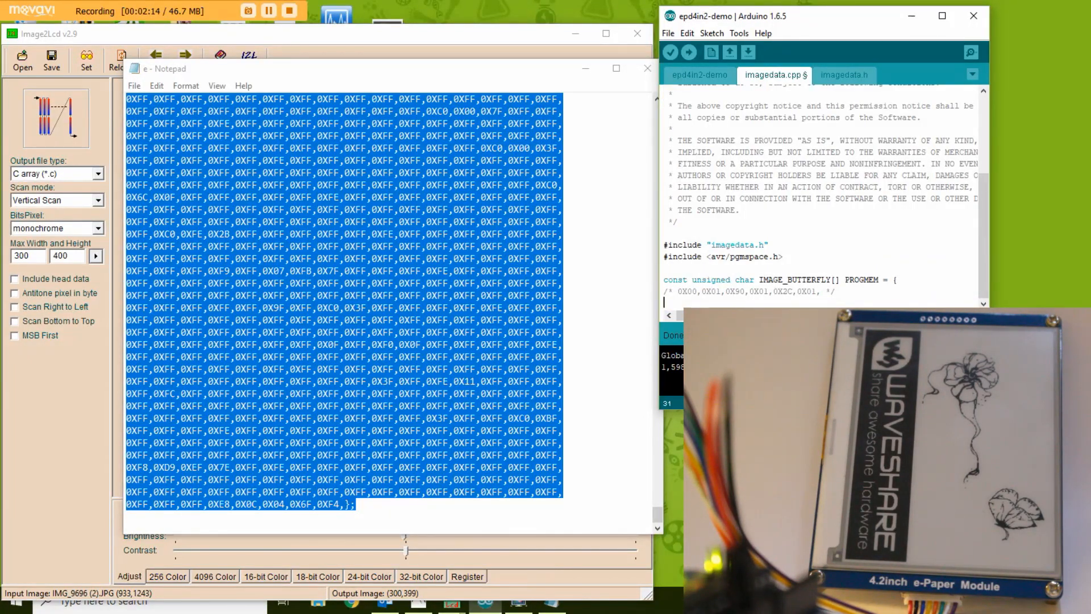
scroll("down", 3)
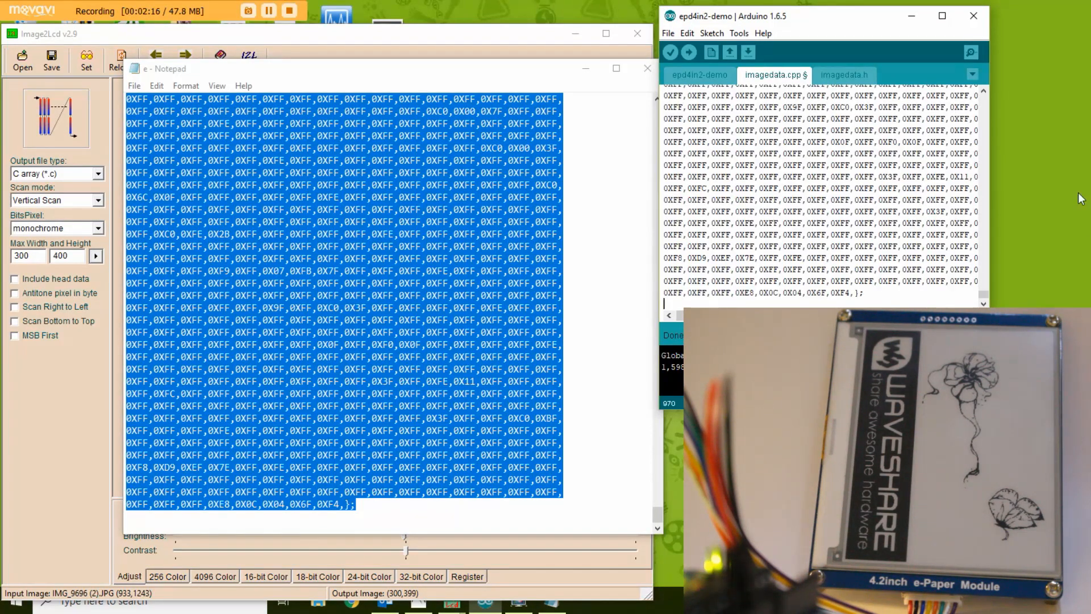
scroll("down", 3)
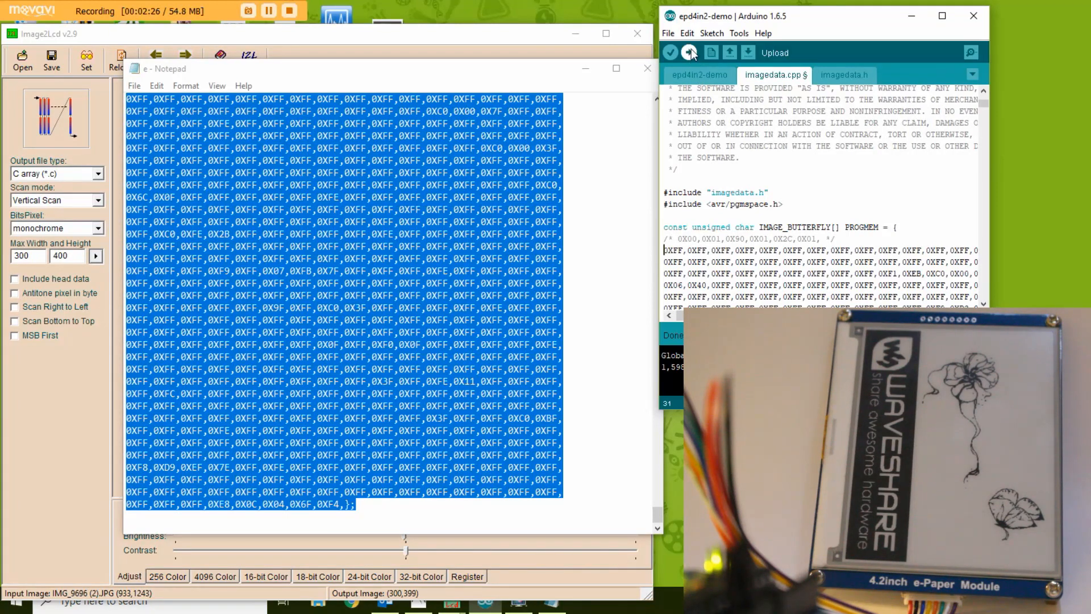
Upload the modified sketch so the e-paper displays the girl's portrait
left_click(670, 52)
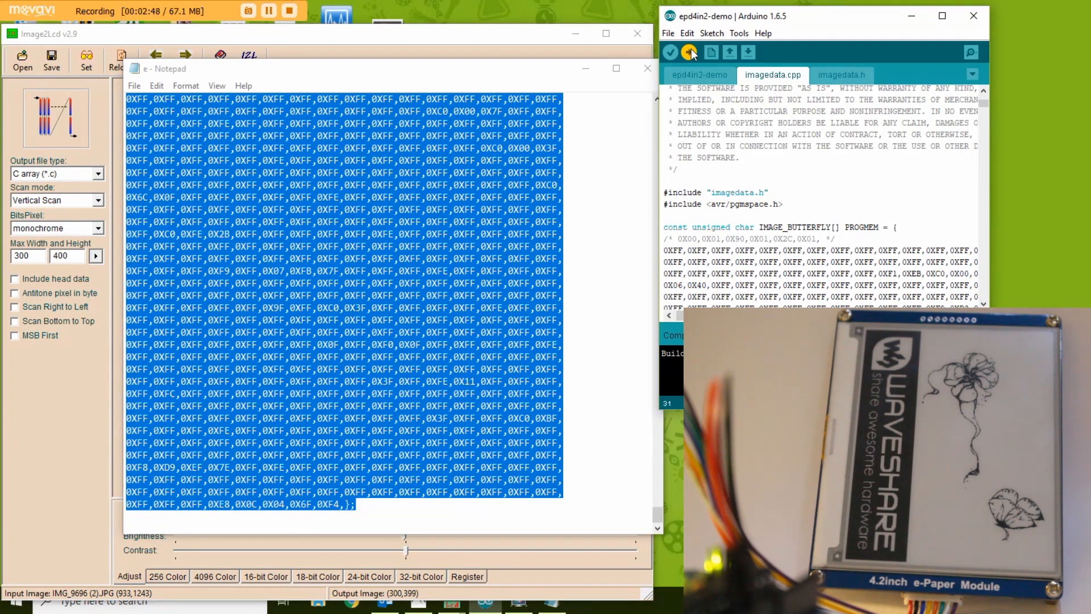
left_click(690, 53)
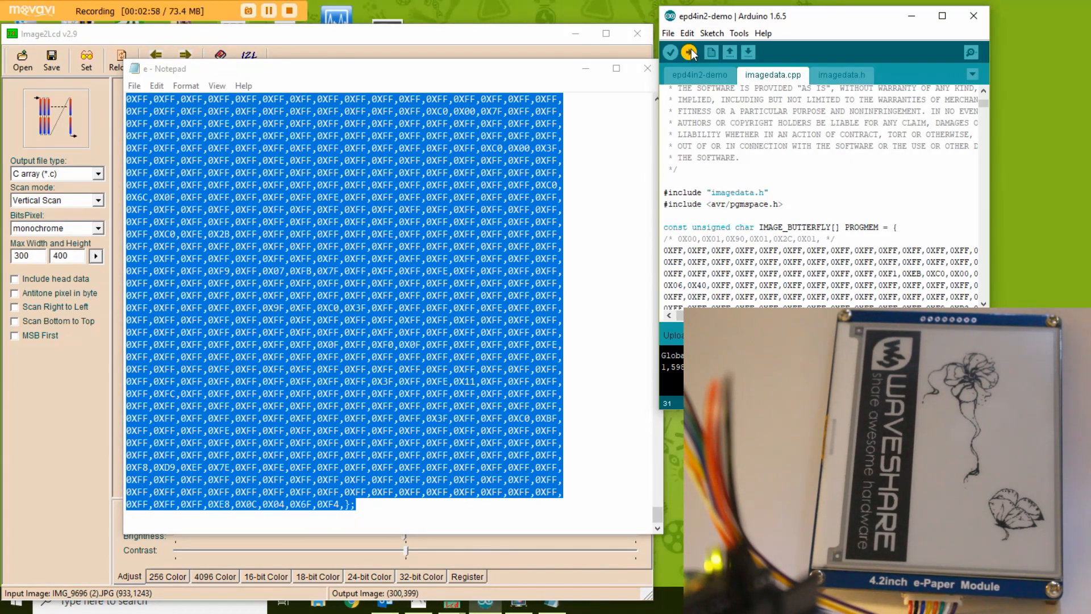
left_click(691, 53)
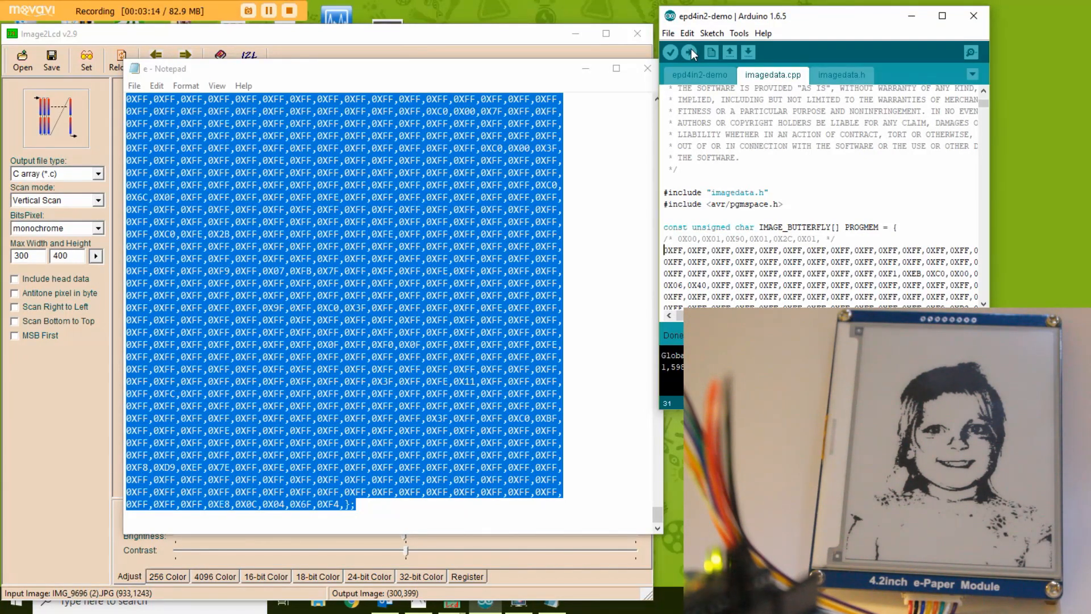
mouse_move(609, 68)
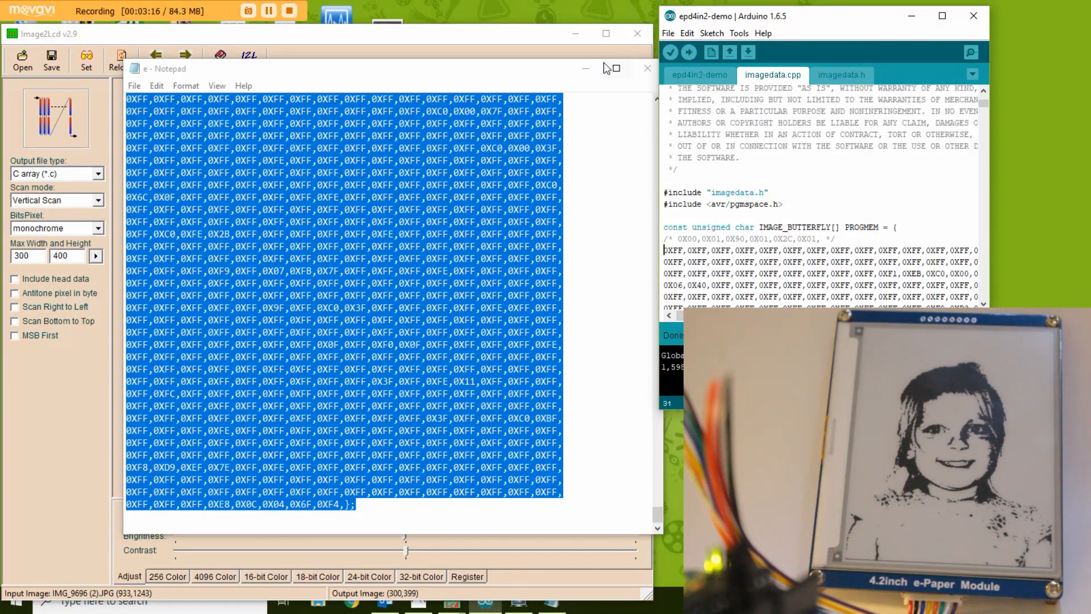
Put away the Notepad window holding the portrait array
left_click(648, 68)
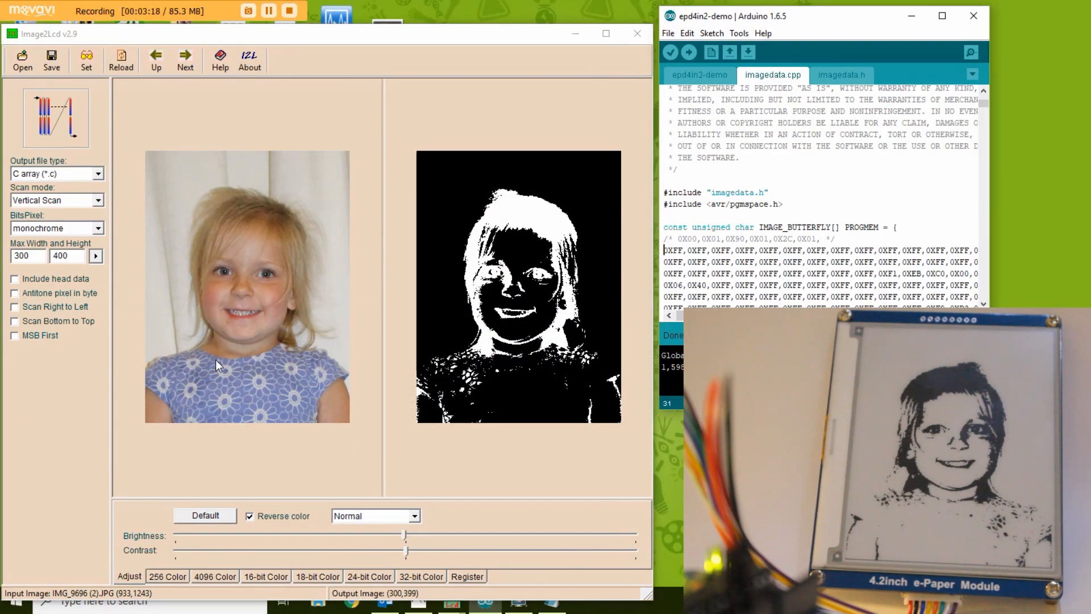
mouse_move(174, 320)
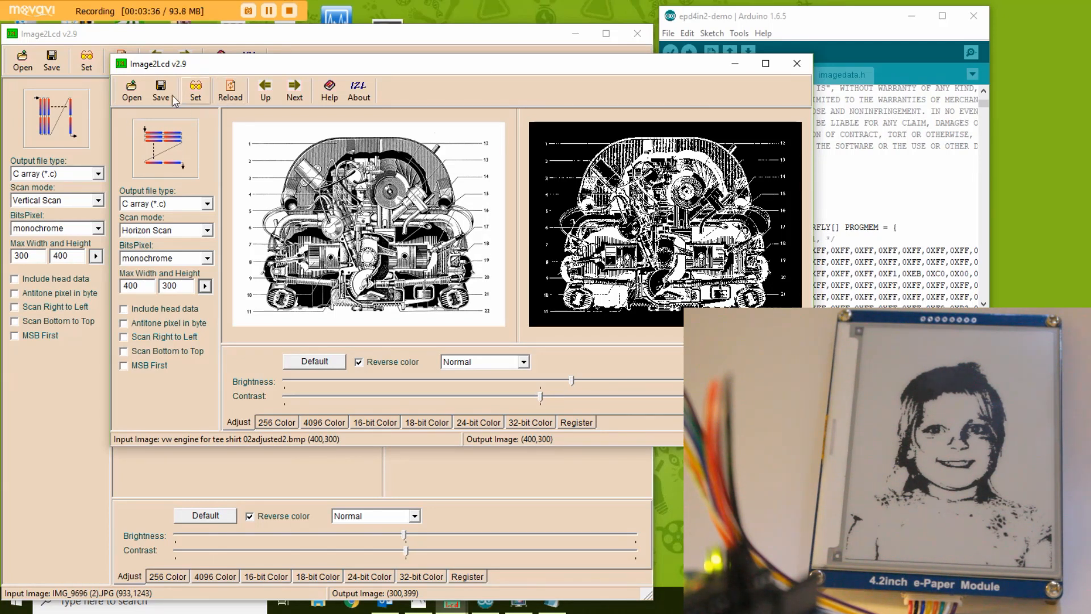
Save the engine image as C file vw5 and select all its array text in Notepad
left_click(160, 90)
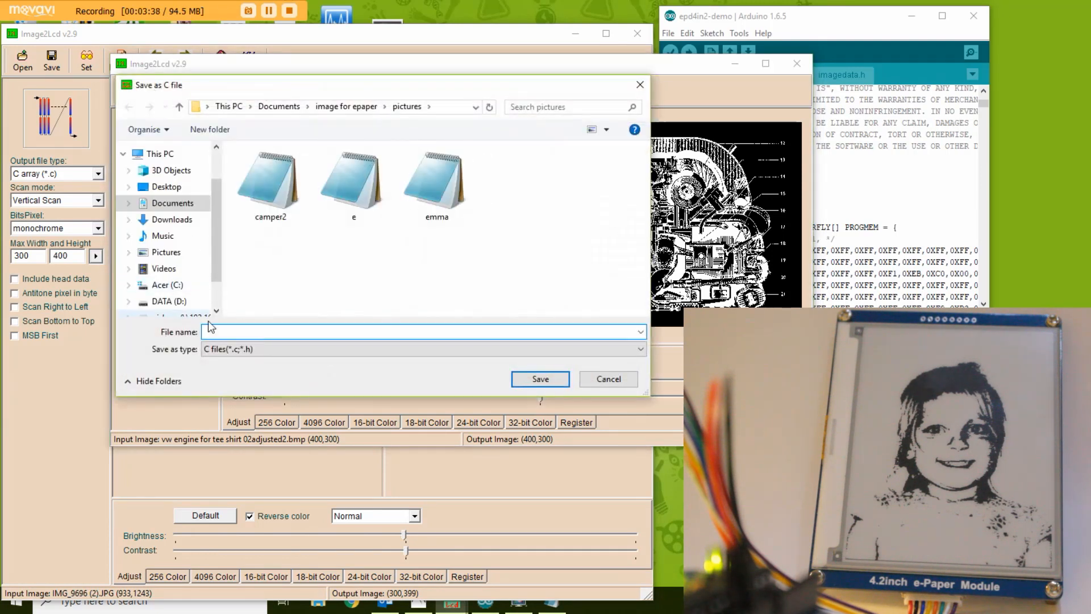
type("vw")
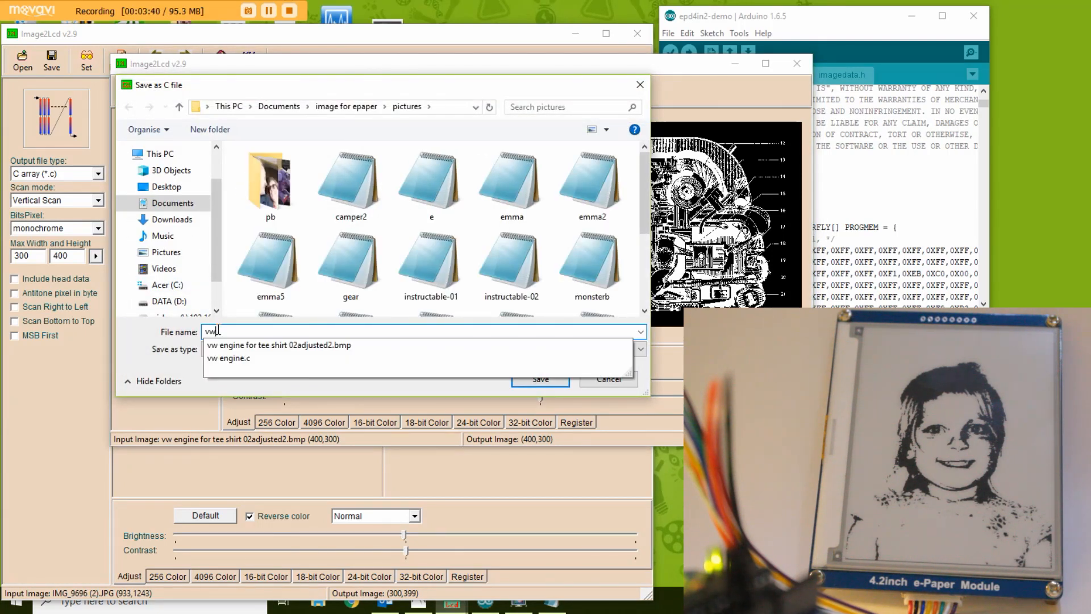
left_click(540, 379)
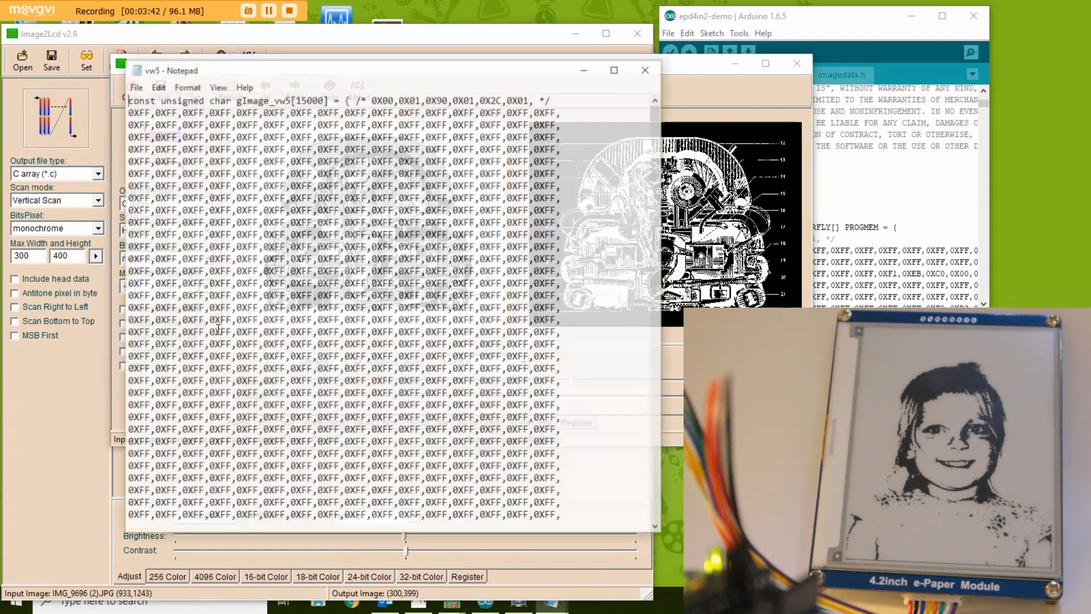
key("ctrl+a")
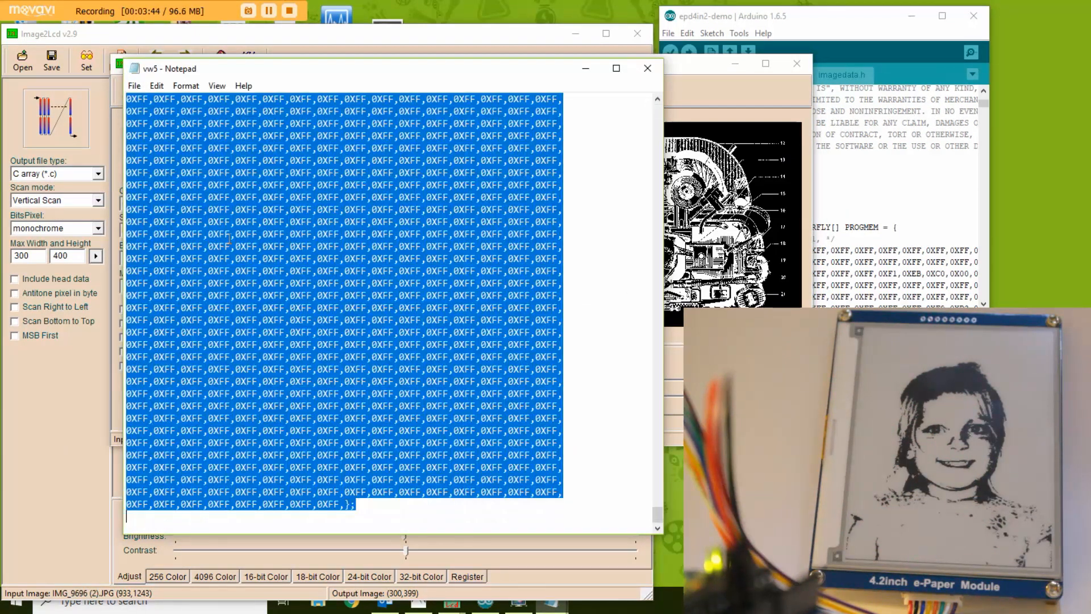
left_click(772, 74)
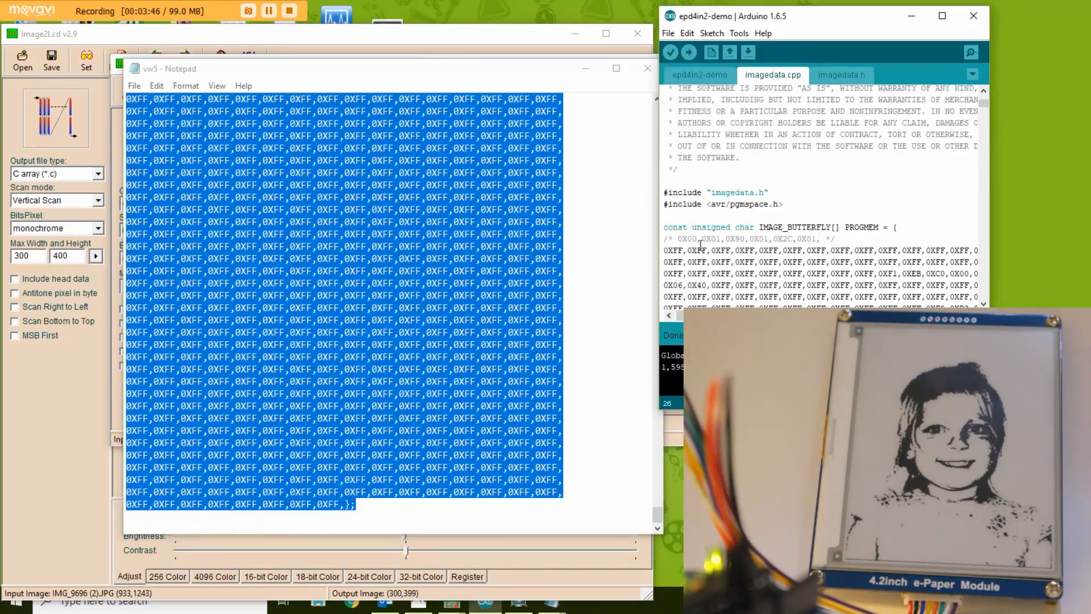
Scroll imagedata.cpp to the IMAGE_BUTTERFLY array and replace its rows with the engine hex data
scroll("down", 3)
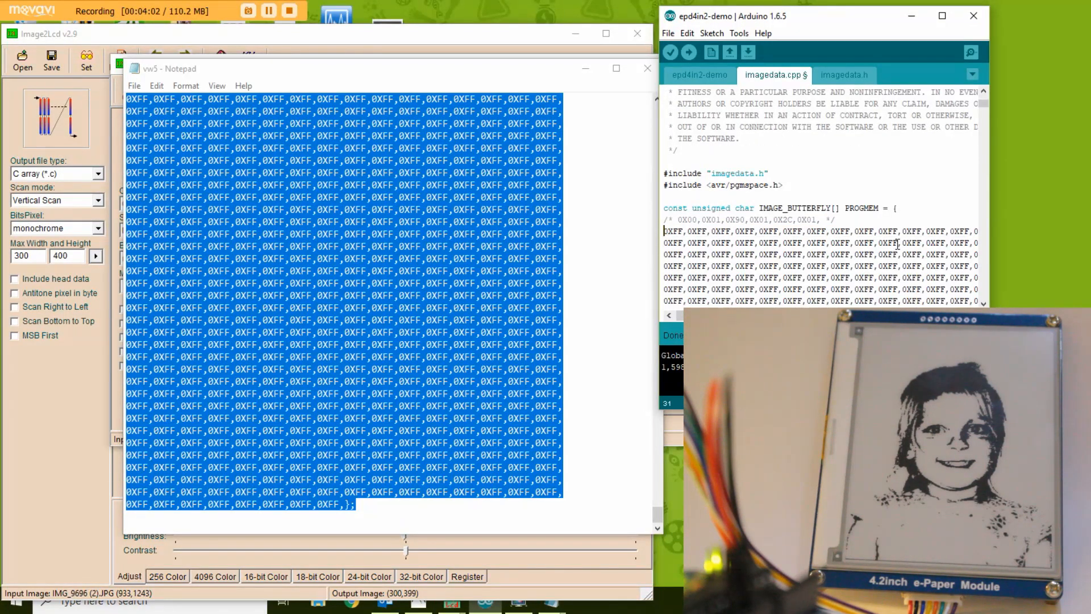
Upload the edited sketch; the e-paper refreshes to its Hello world demo screen
left_click(690, 52)
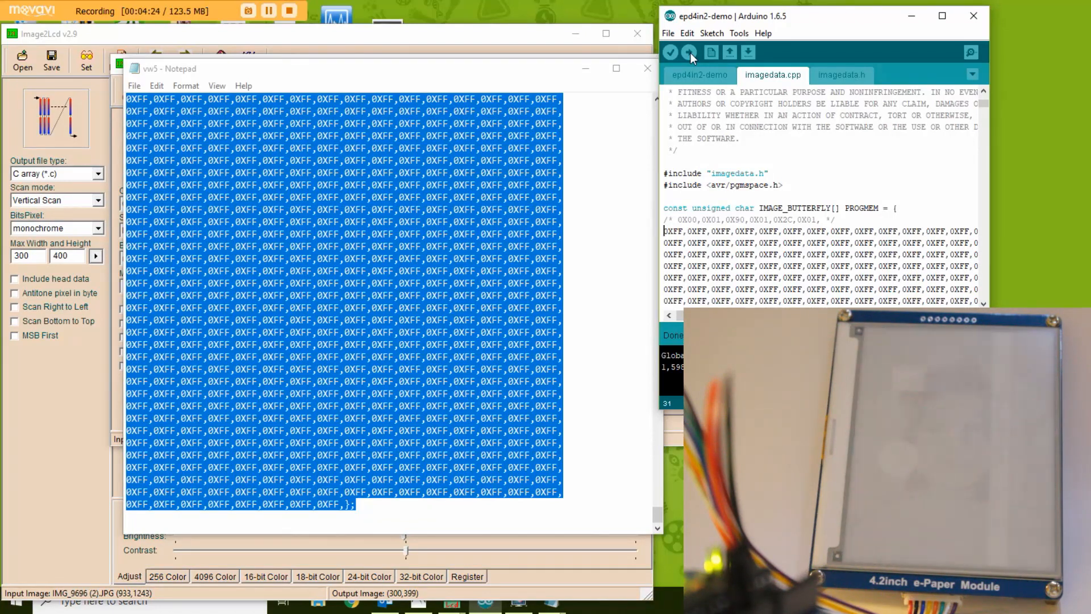
left_click(690, 52)
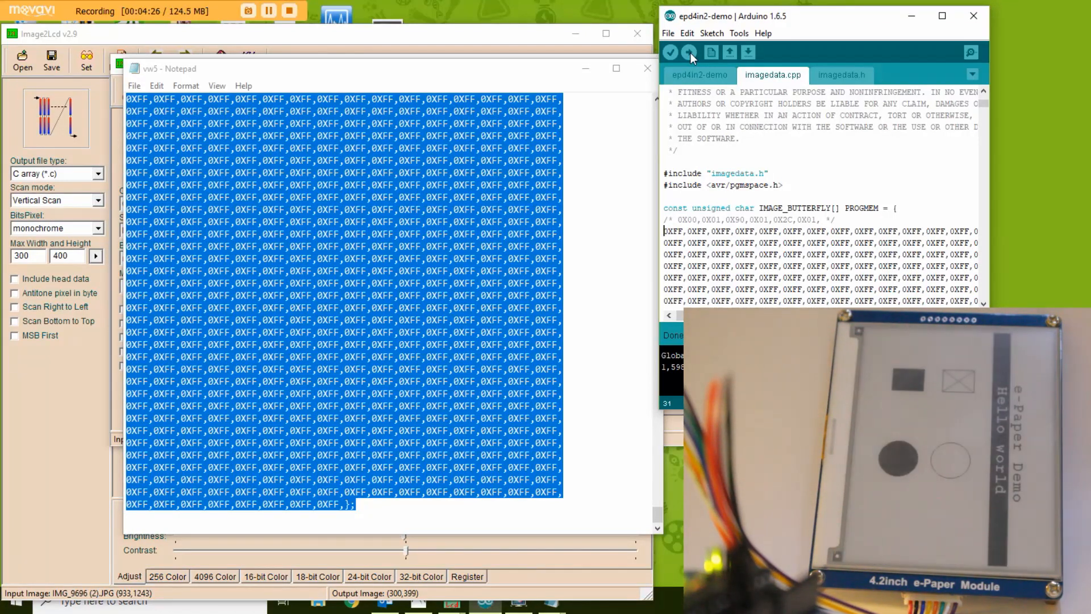